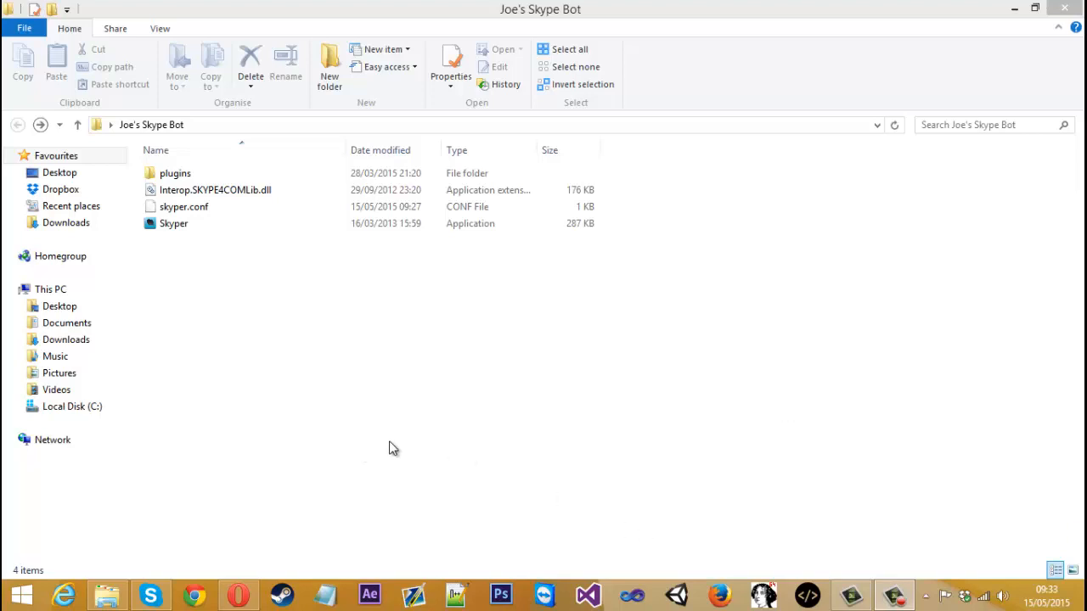
Open the Skype bot's plugins folder listing its 27 C# plugin files
double_click(175, 173)
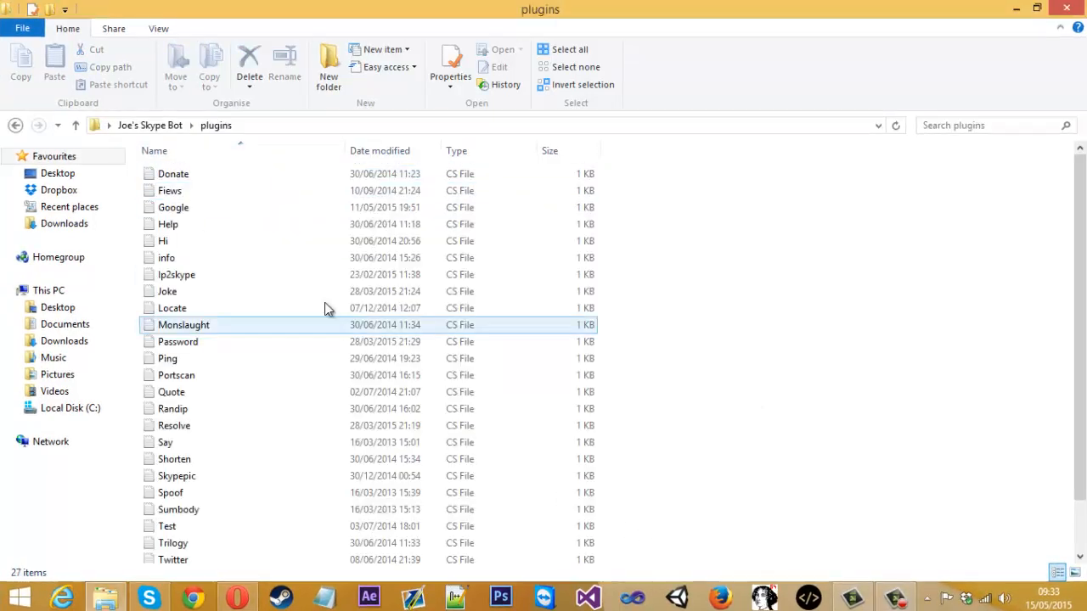
mouse_move(259, 324)
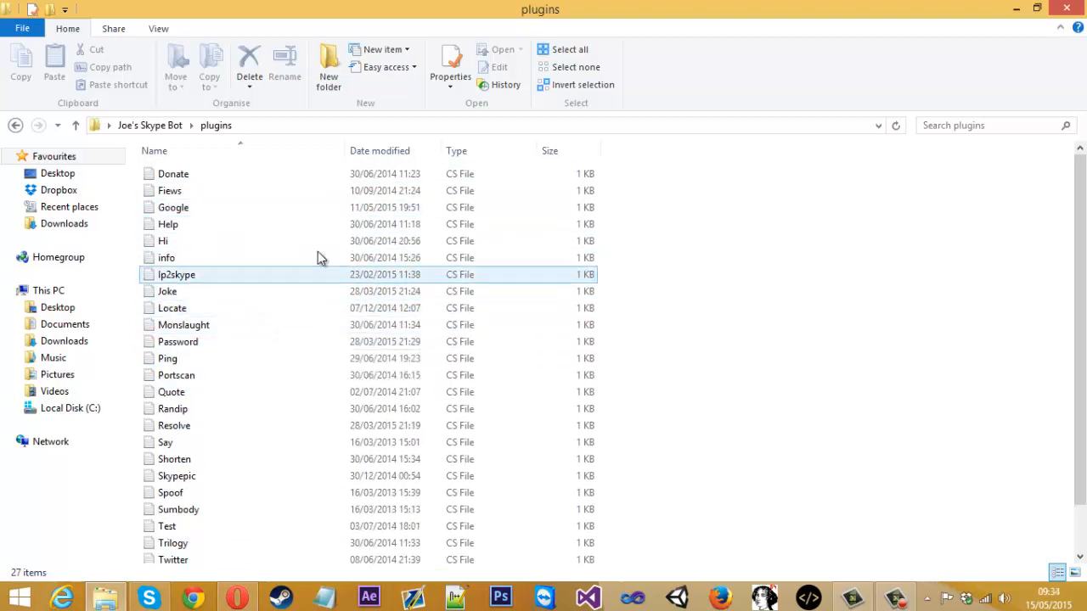
click(174, 458)
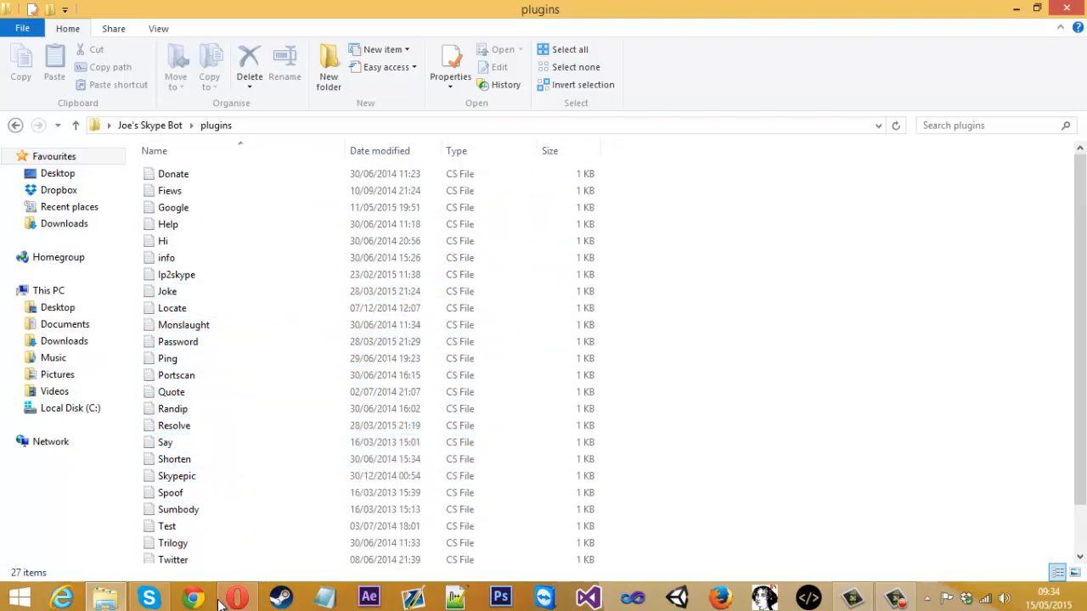
mouse_move(236, 597)
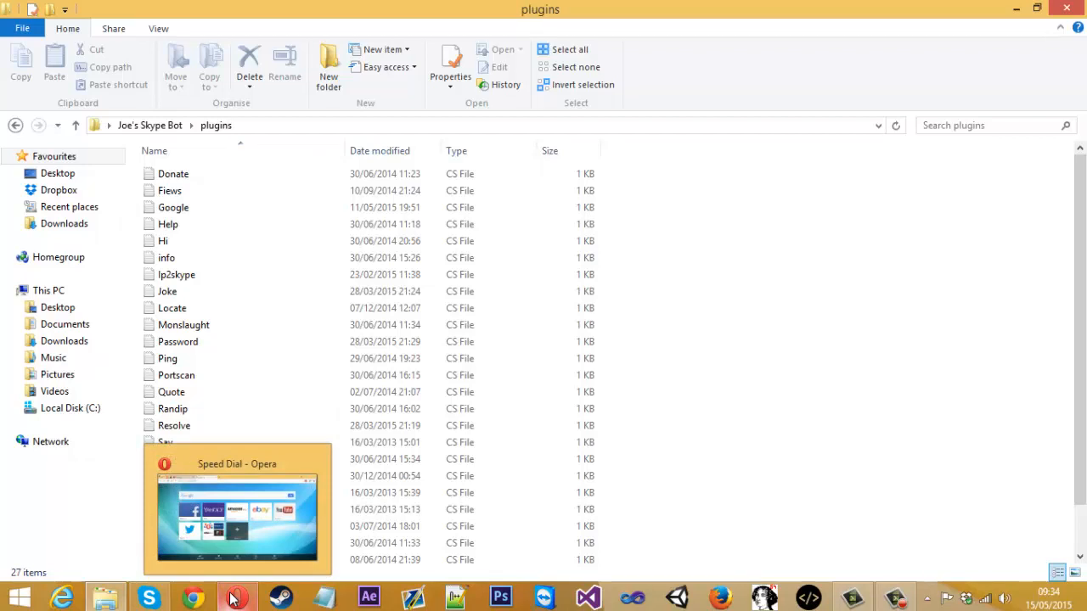
Bring Opera forward and scroll the api.predator.wtf page to the API endpoint table
click(237, 597)
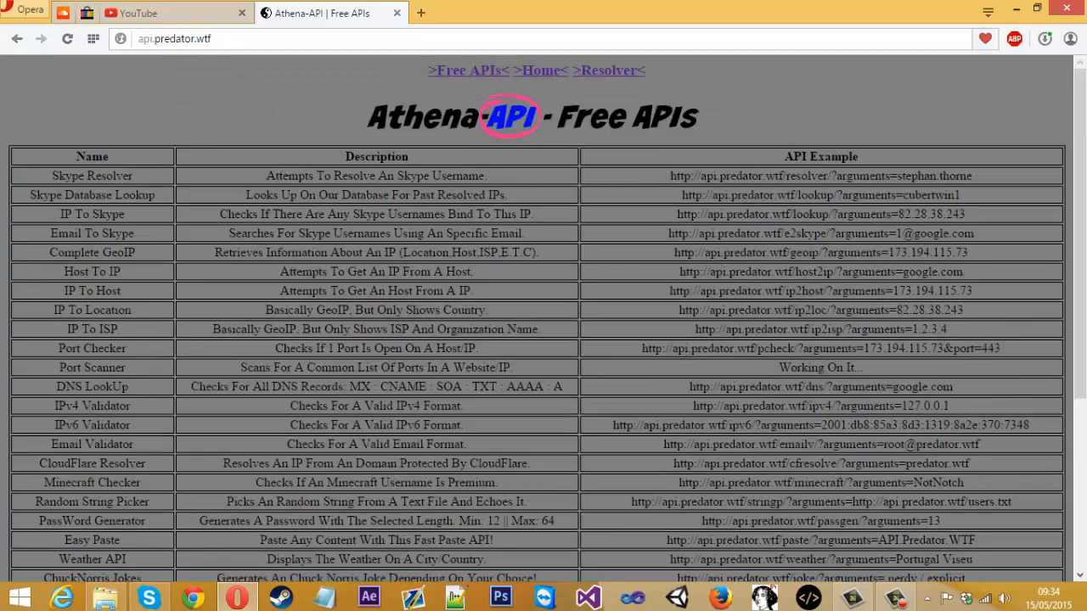
scroll(down, 3)
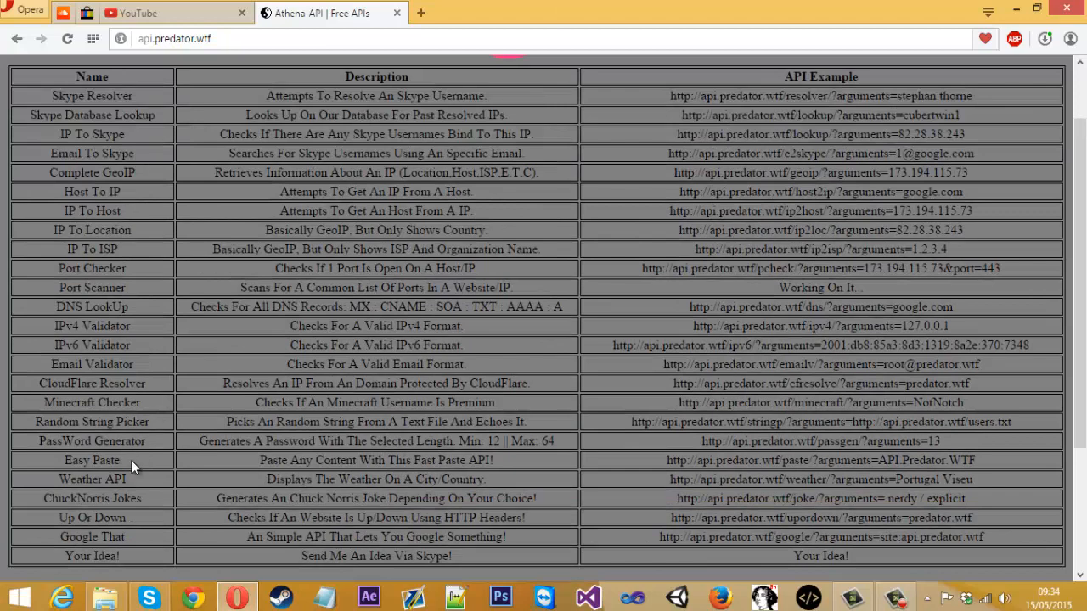
mouse_move(123, 440)
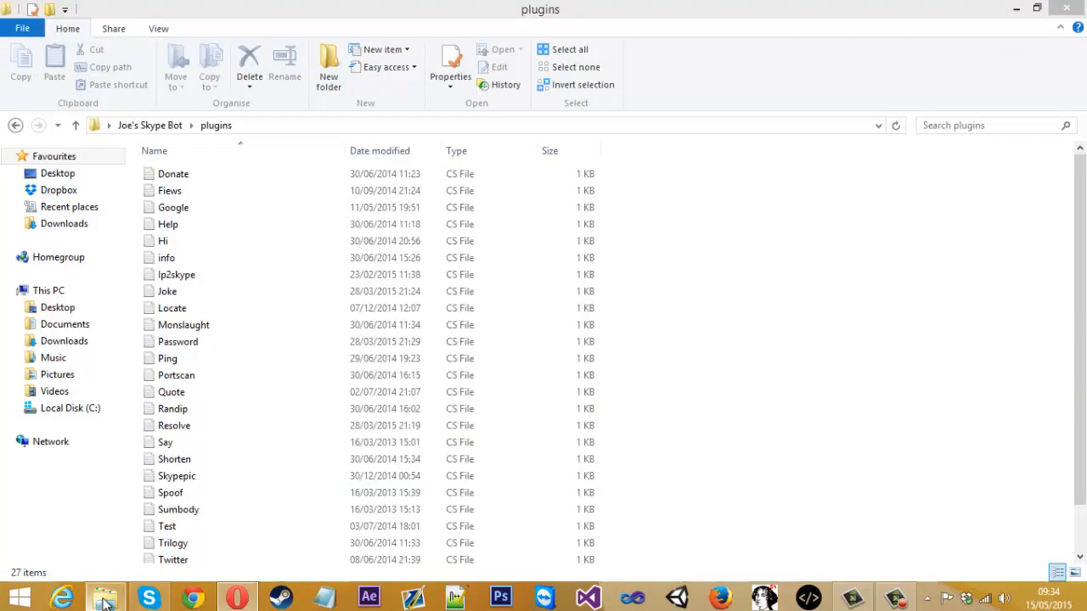
Open Resolve.cs from the plugins folder in Notepad++ via Edit with Notepad++
click(168, 224)
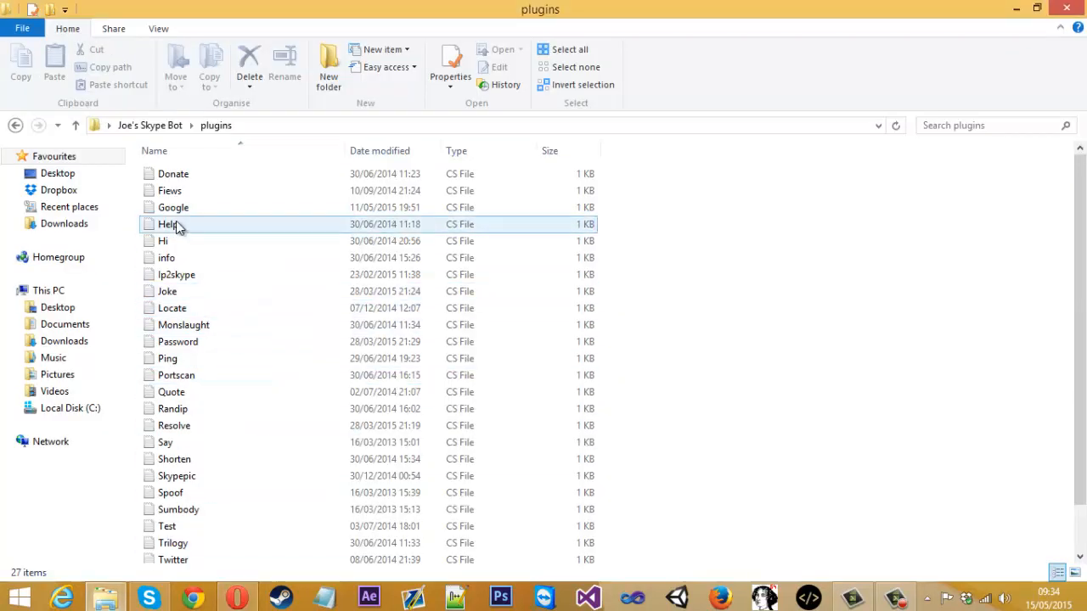
click(174, 426)
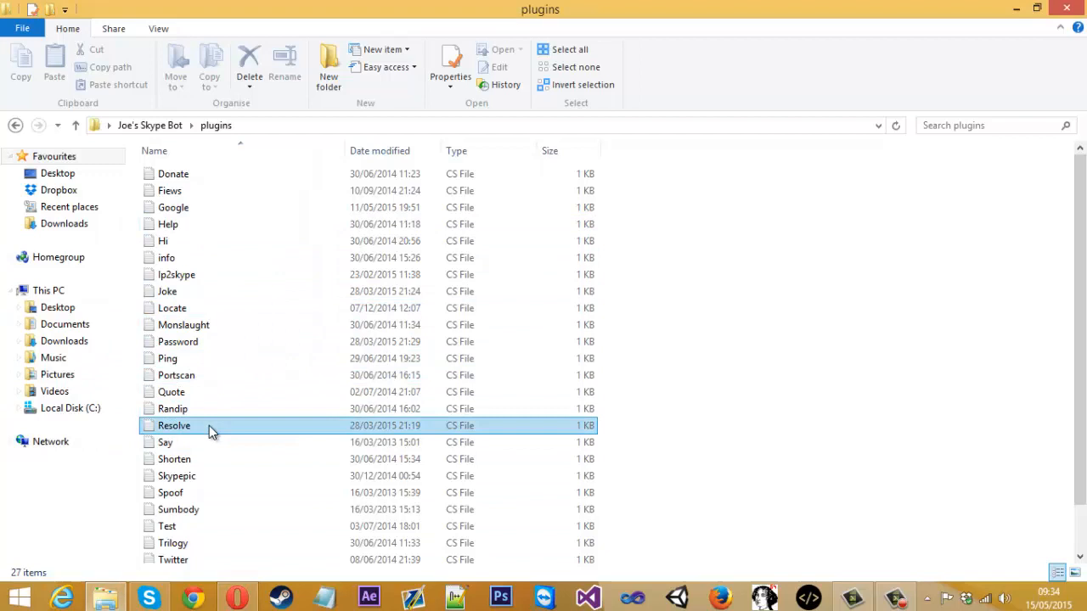
right_click(174, 425)
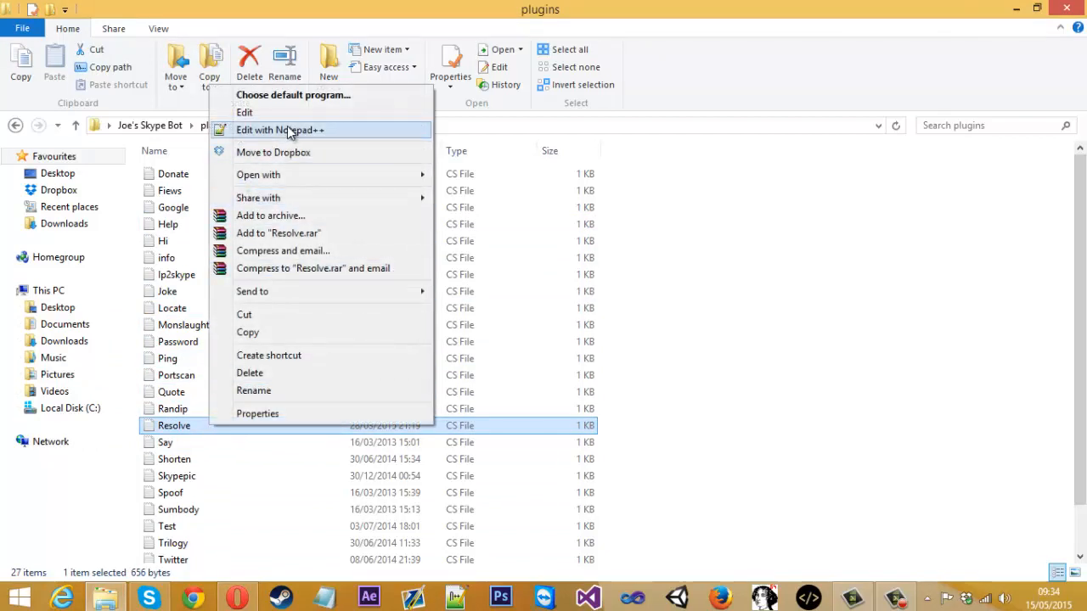
click(280, 129)
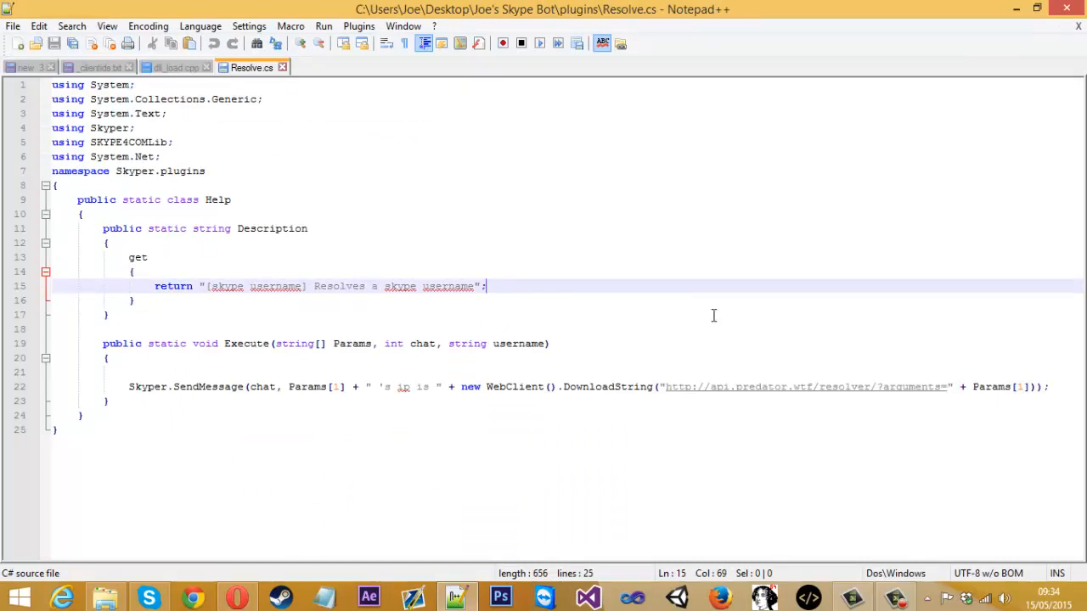
mouse_move(432, 417)
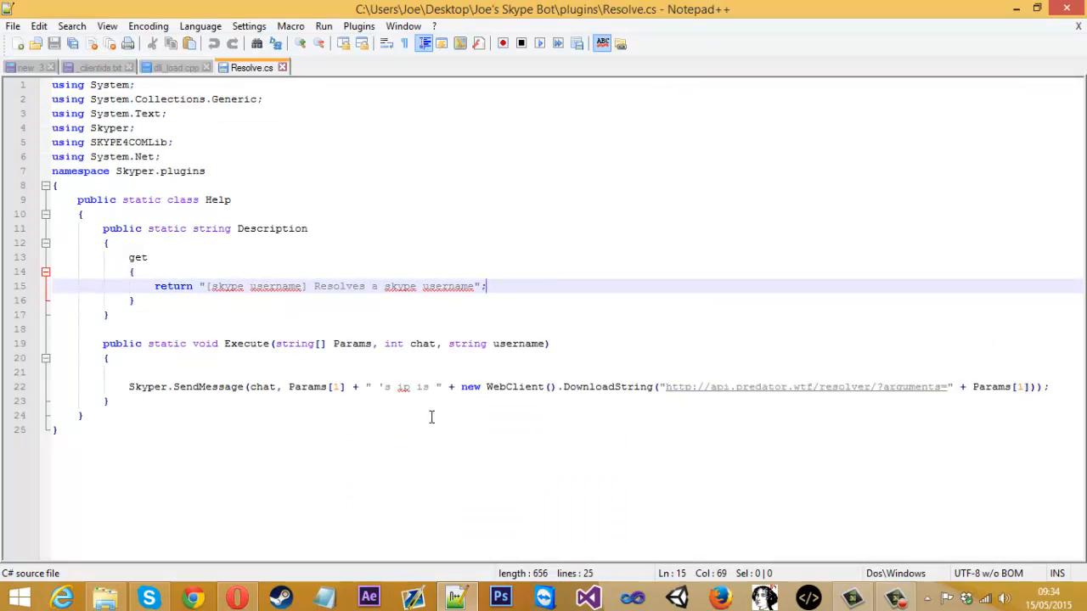
mouse_move(706, 395)
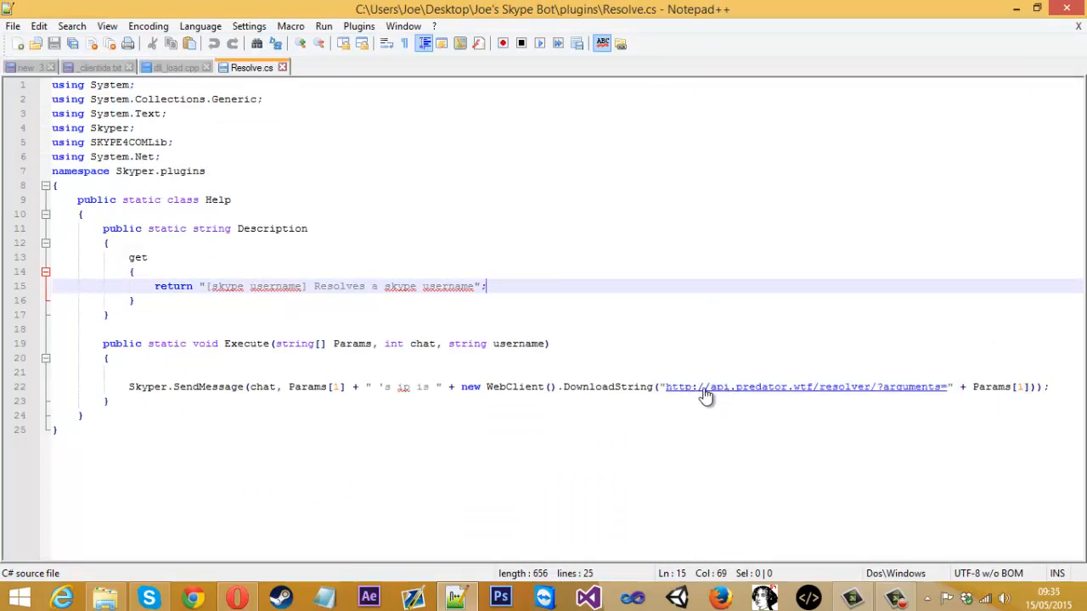
mouse_move(908, 397)
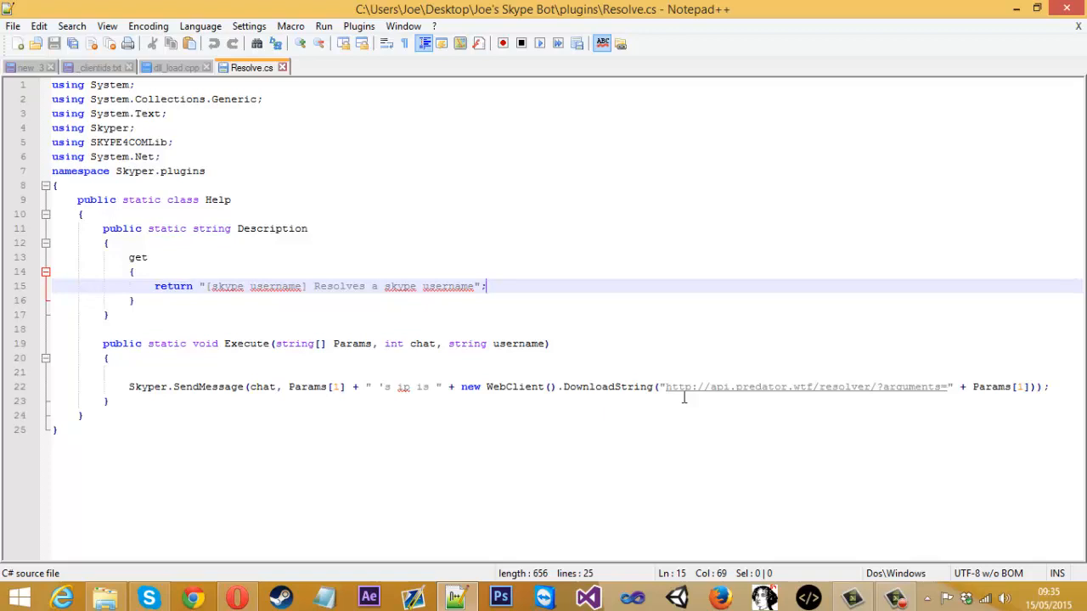
mouse_move(714, 362)
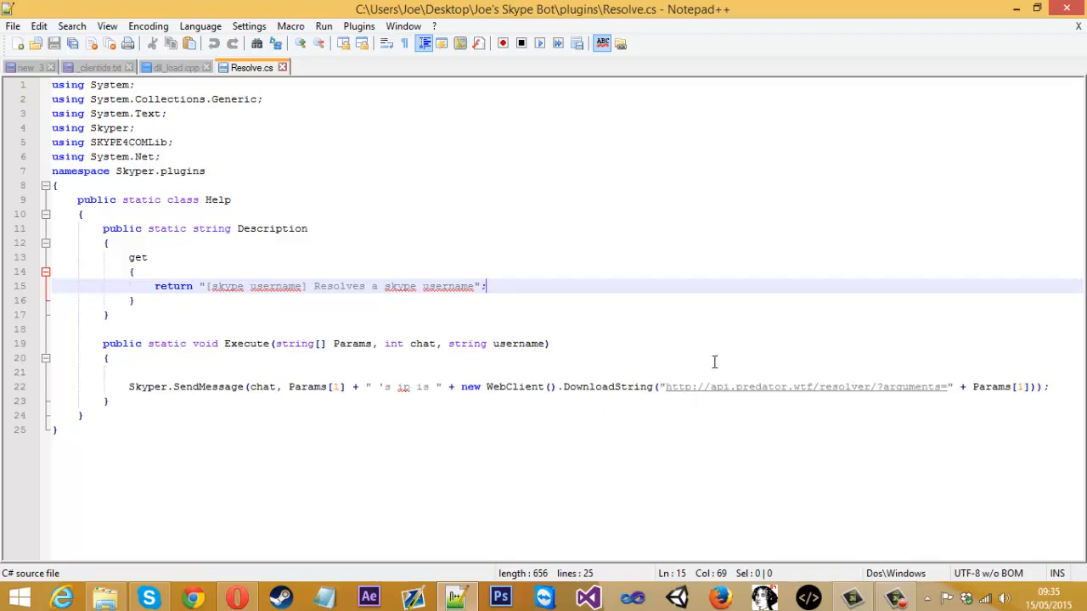
mouse_move(409, 407)
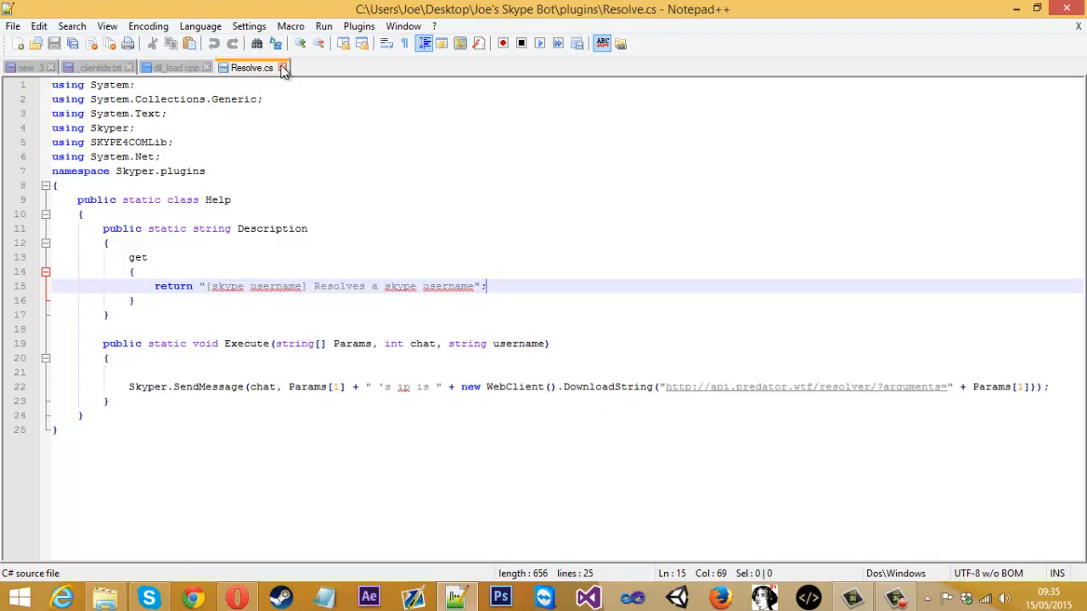
mouse_move(282, 69)
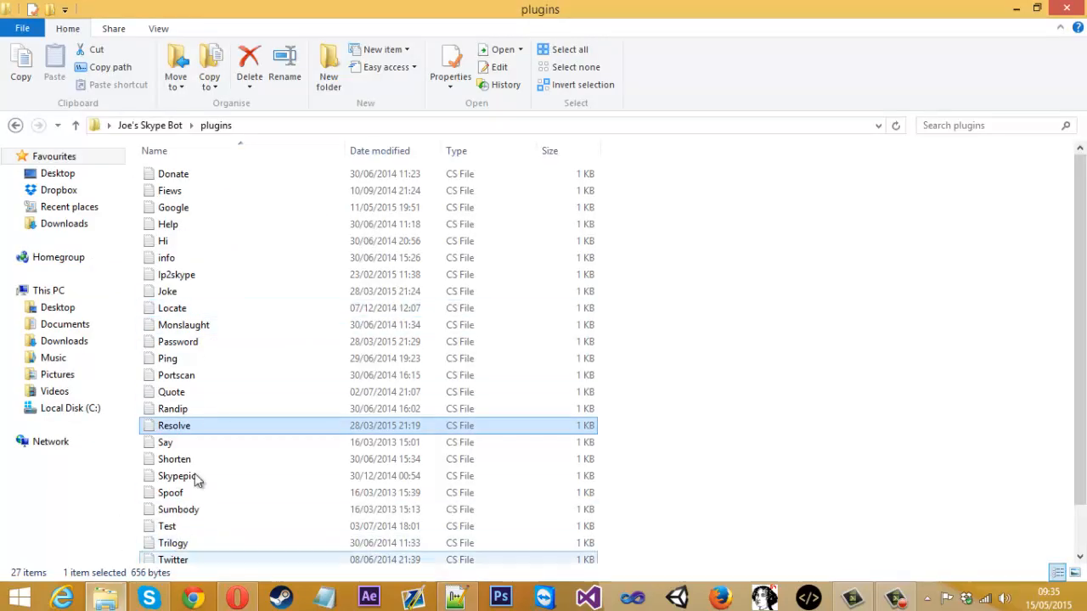
Duplicate Resolve.cs and rename the copy to 'Tutorial'
right_click(174, 425)
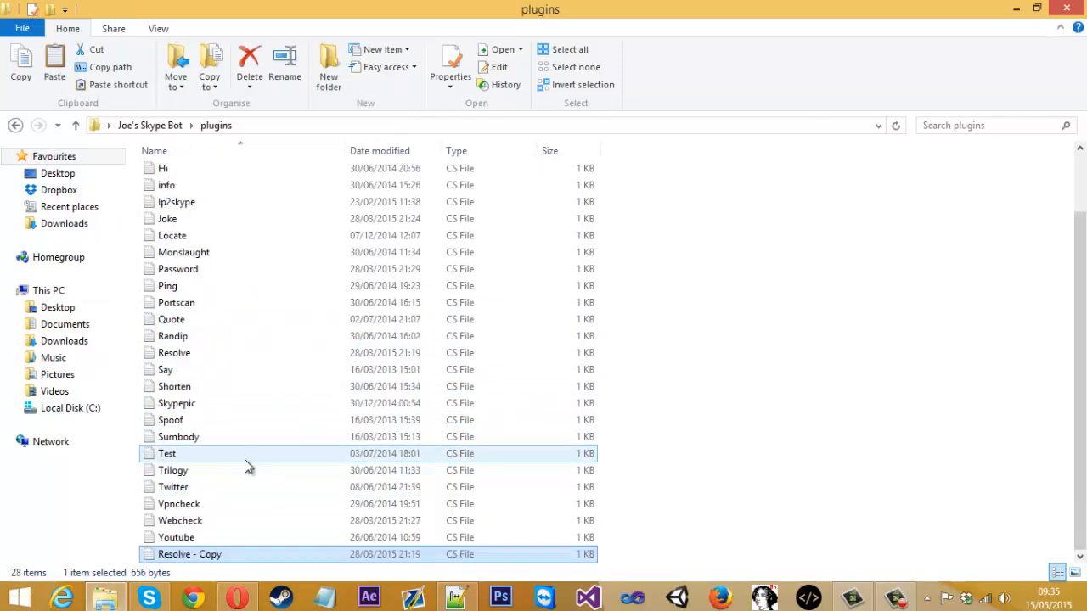
right_click(189, 553)
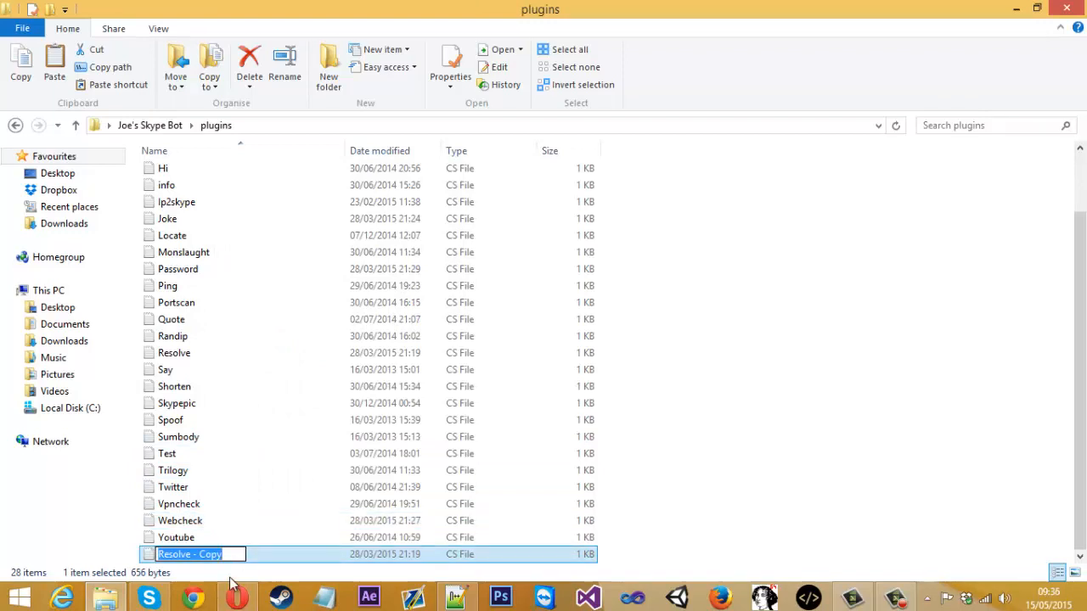
text(Tuto)
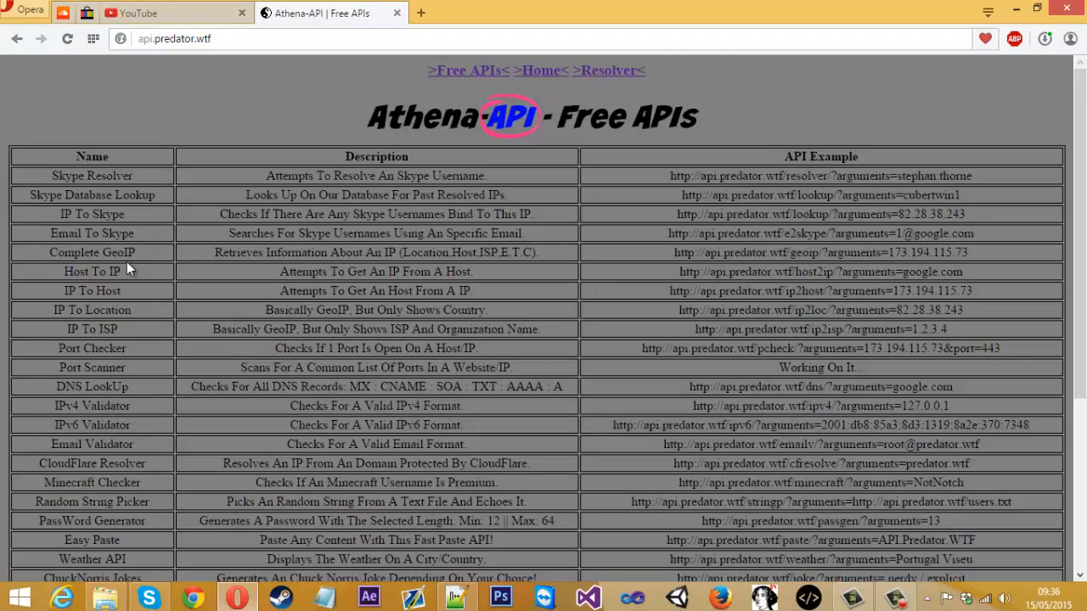
mouse_move(128, 270)
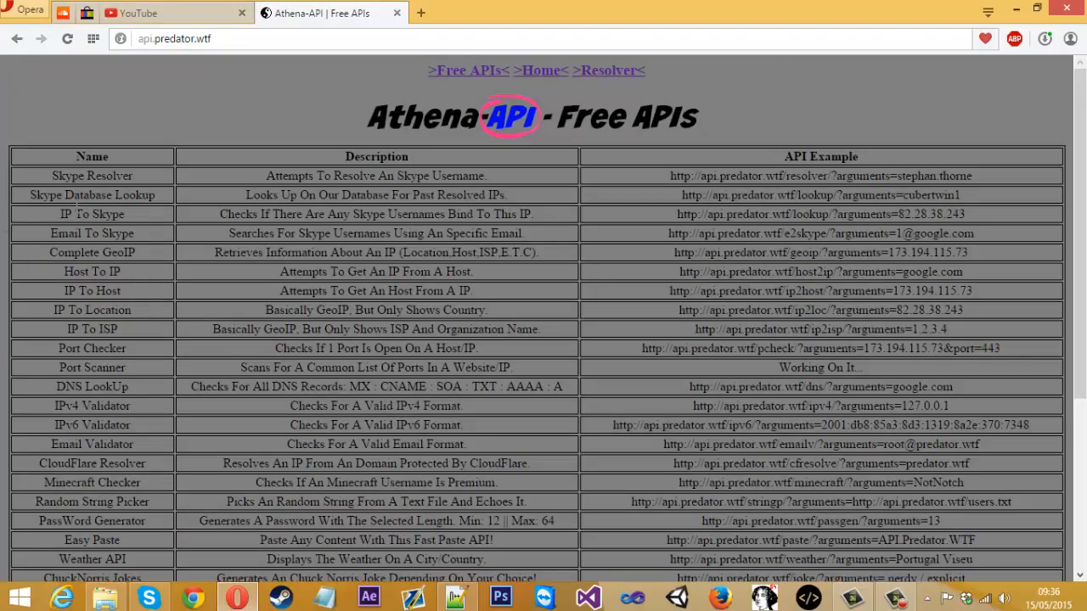
Scroll the Athena-API page down to the Google That API row
scroll(down, 3)
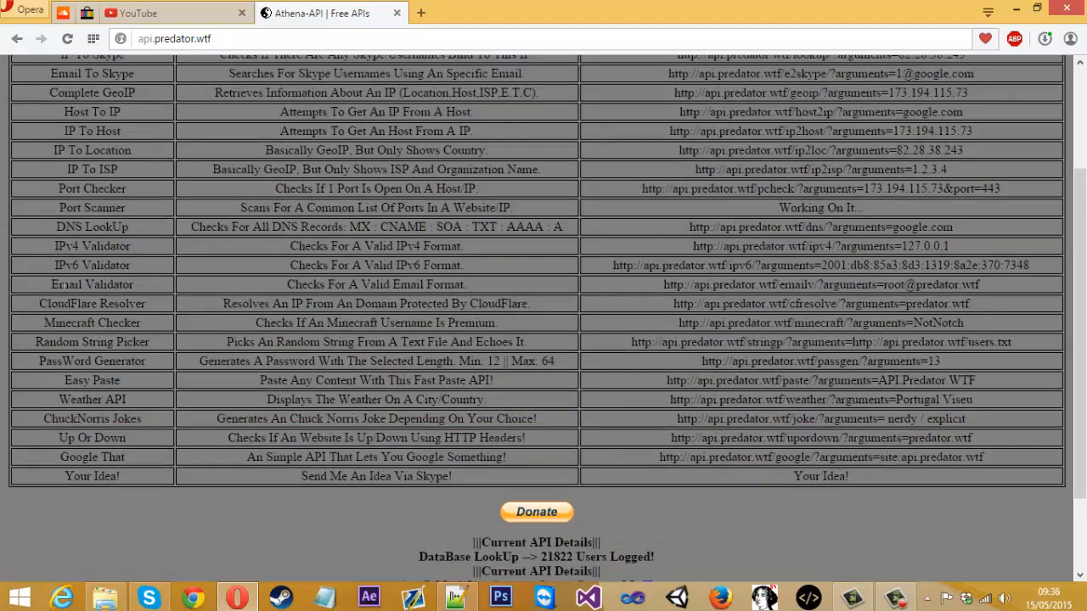
mouse_move(165, 417)
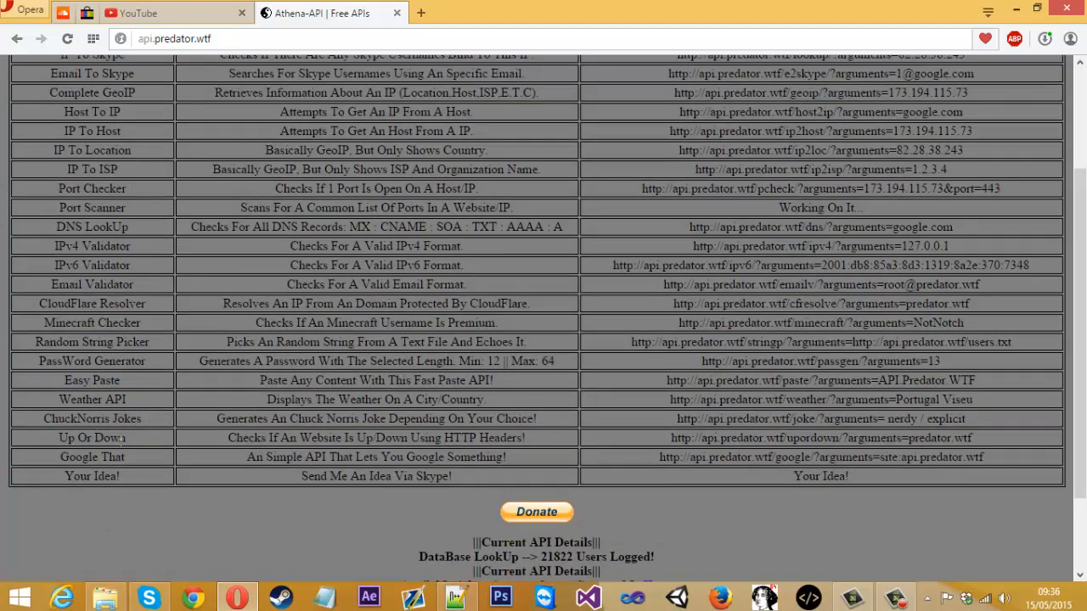
mouse_move(125, 429)
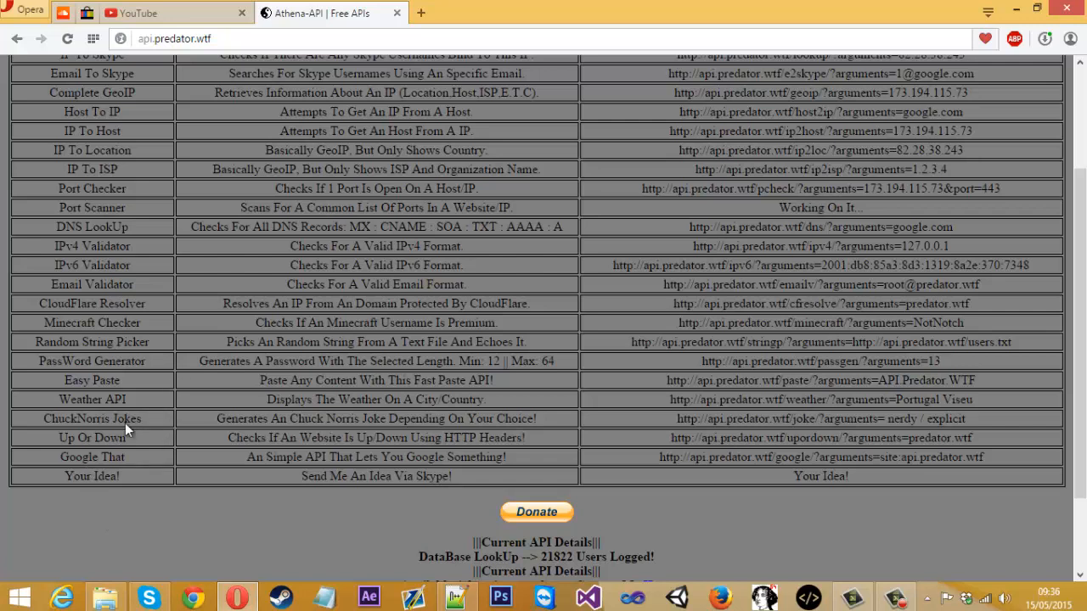
mouse_move(129, 459)
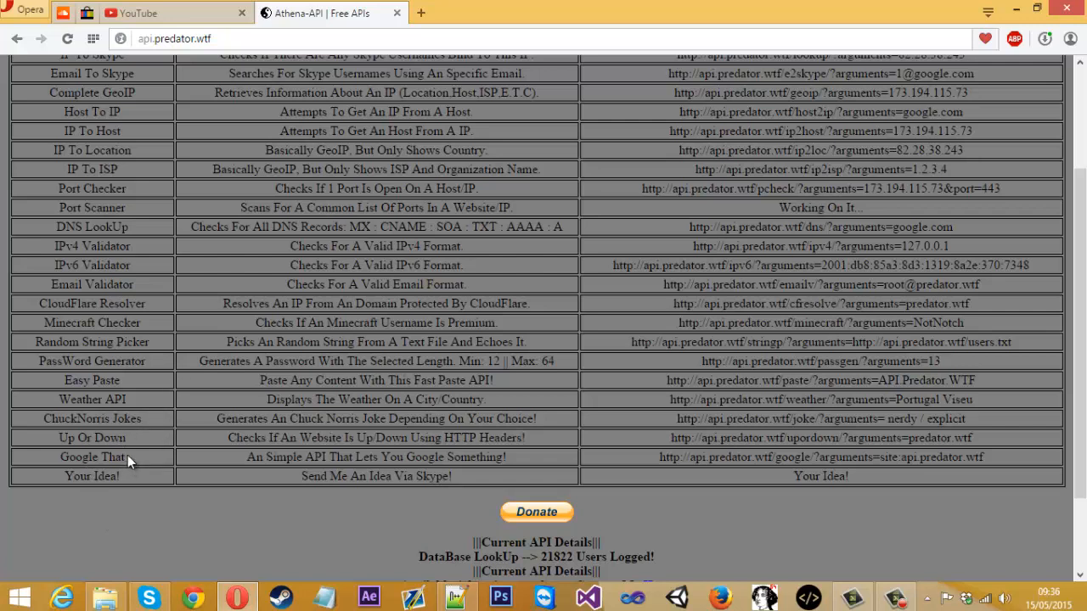
mouse_move(77, 449)
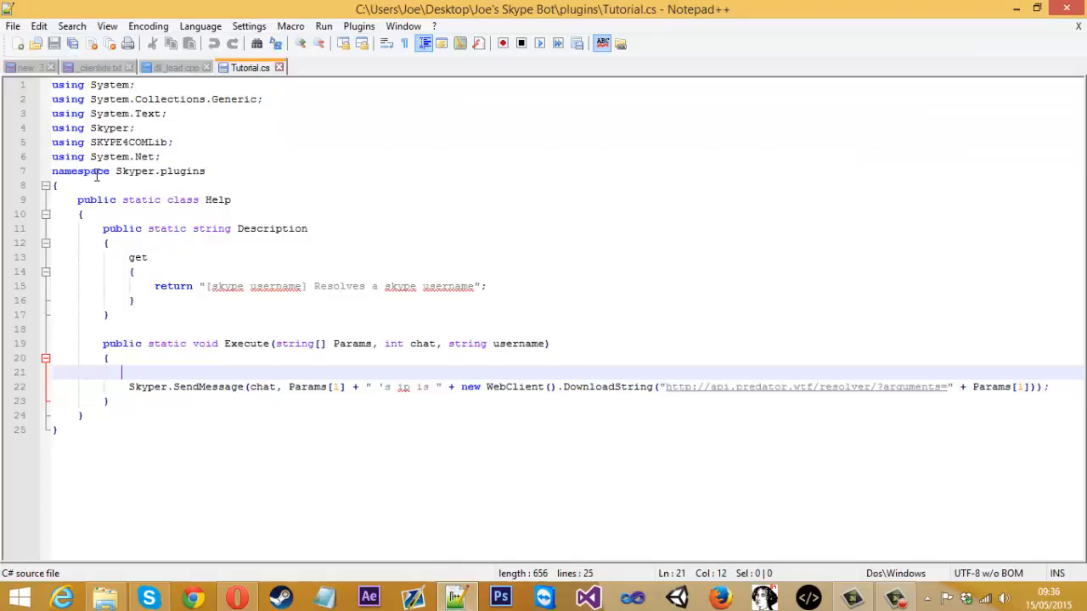
mouse_move(700, 268)
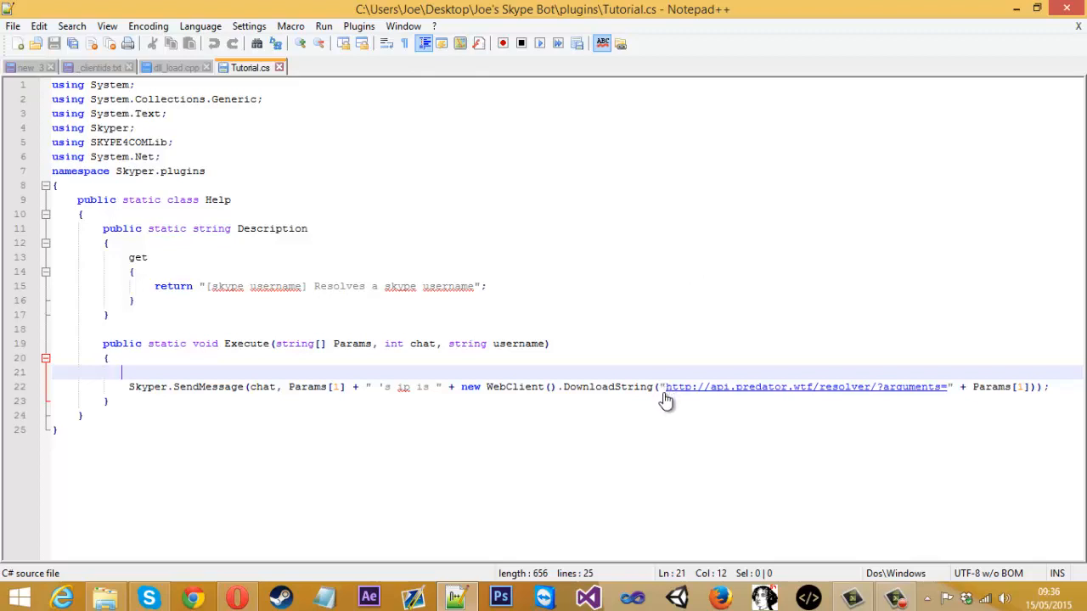
Select the resolver API address in Tutorial.cs's DownloadString call
drag(666, 387, 954, 387)
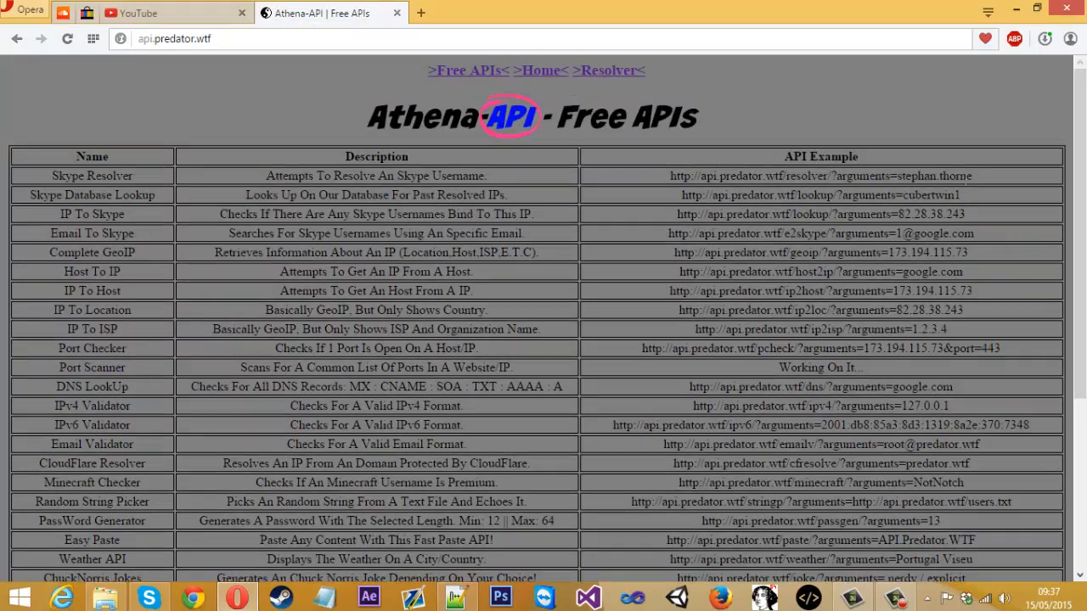
Select the Google That API example address on the Athena-API page
double_click(934, 176)
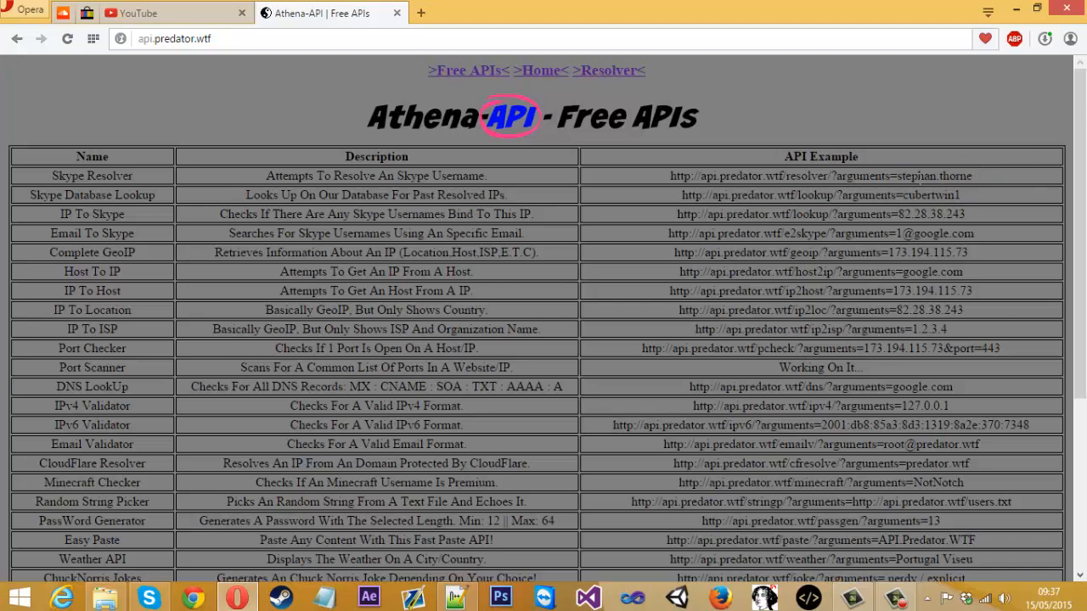
scroll(down, 3)
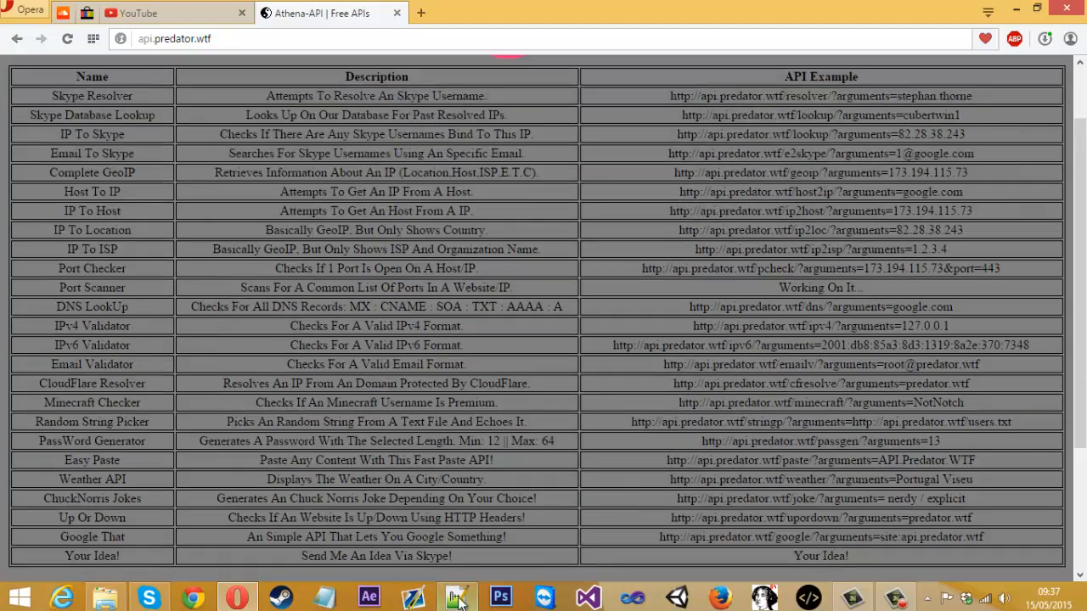
click(457, 597)
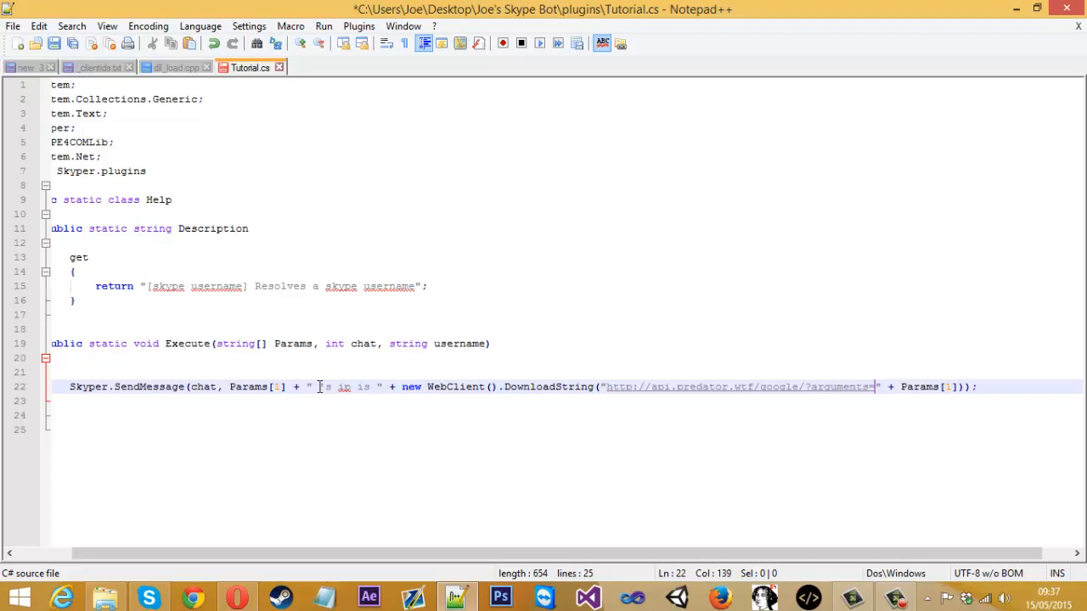
Trim the reply string and set the description to '[What you want to google] Google's something.'
click(325, 387)
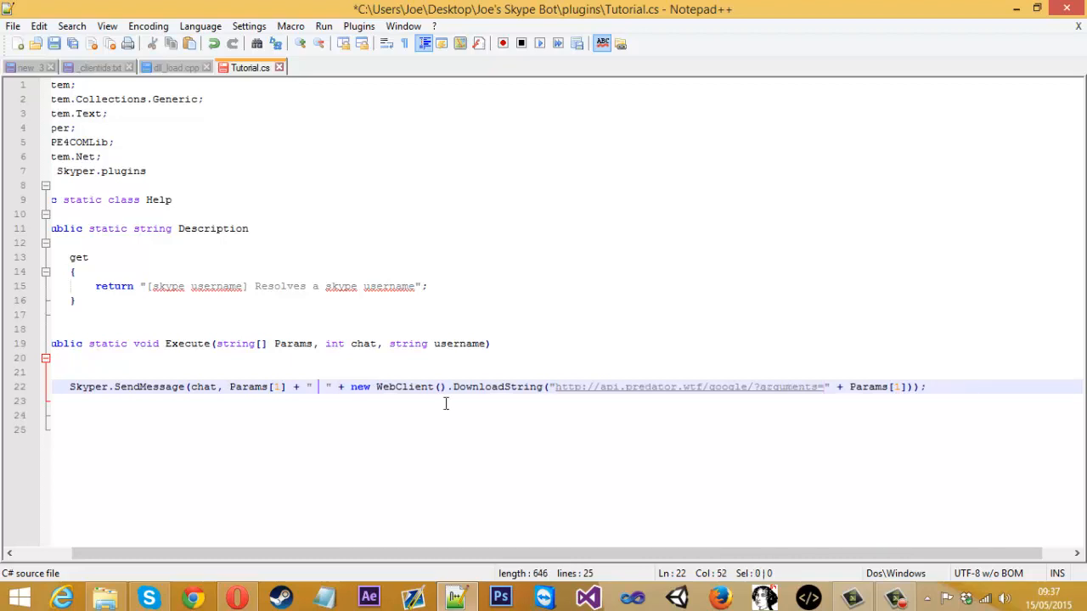
key(Backspace)
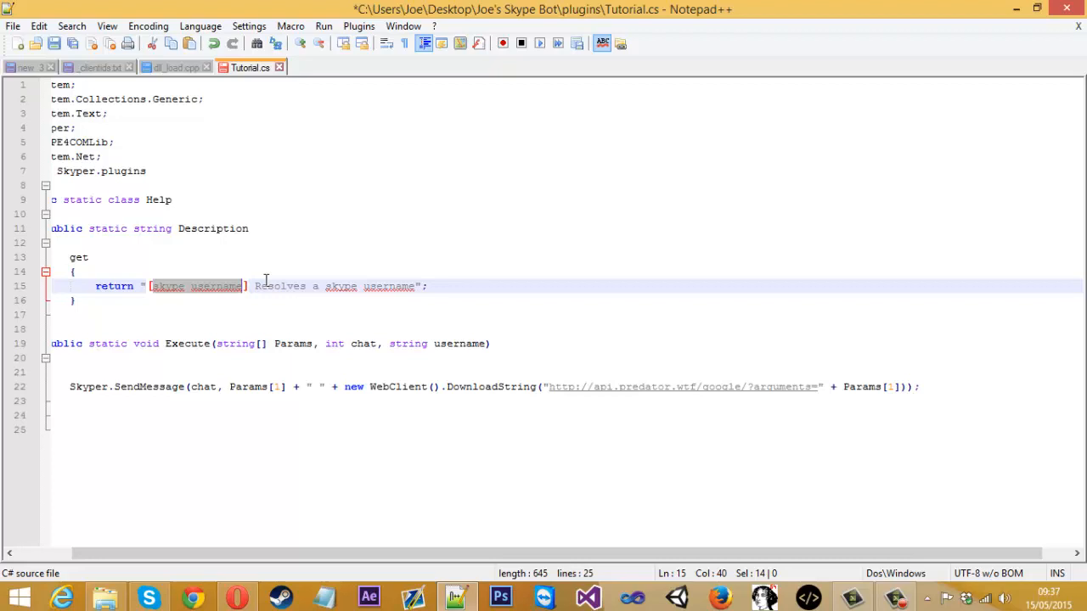
text(What you want to)
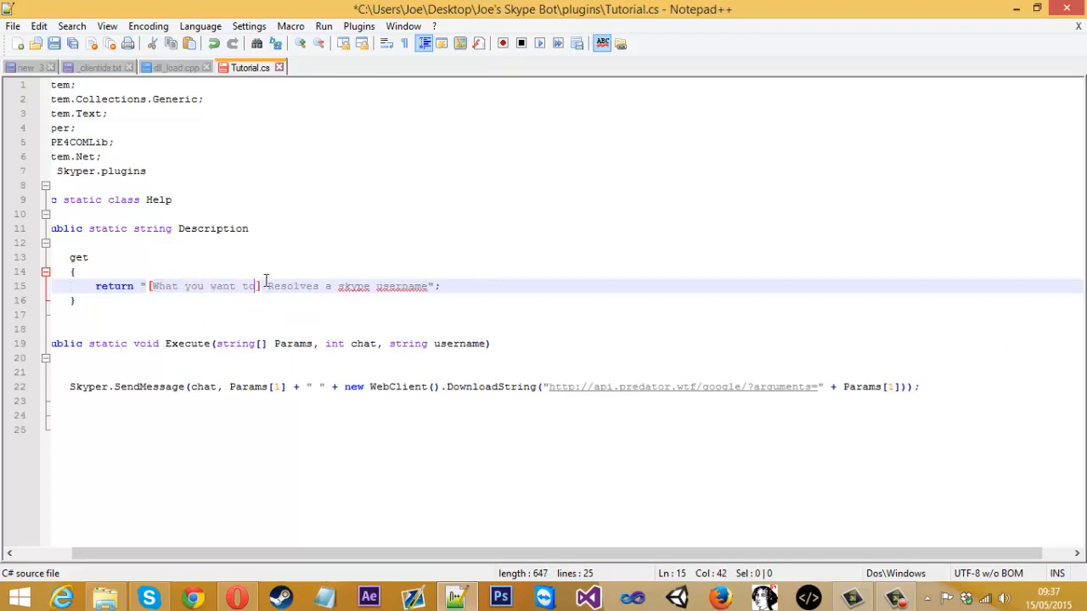
text(google)
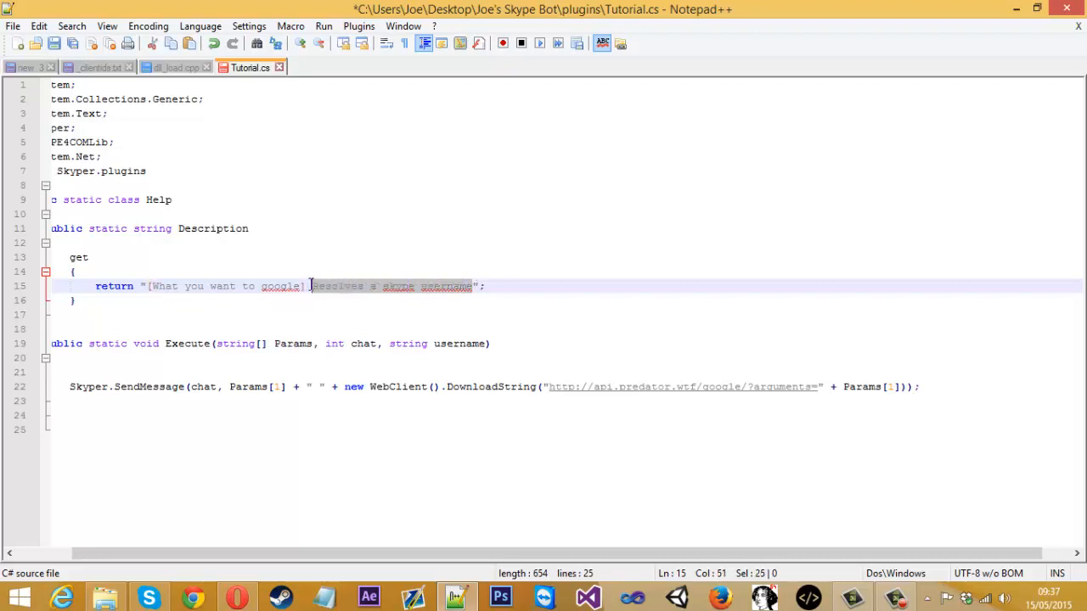
text(googl)
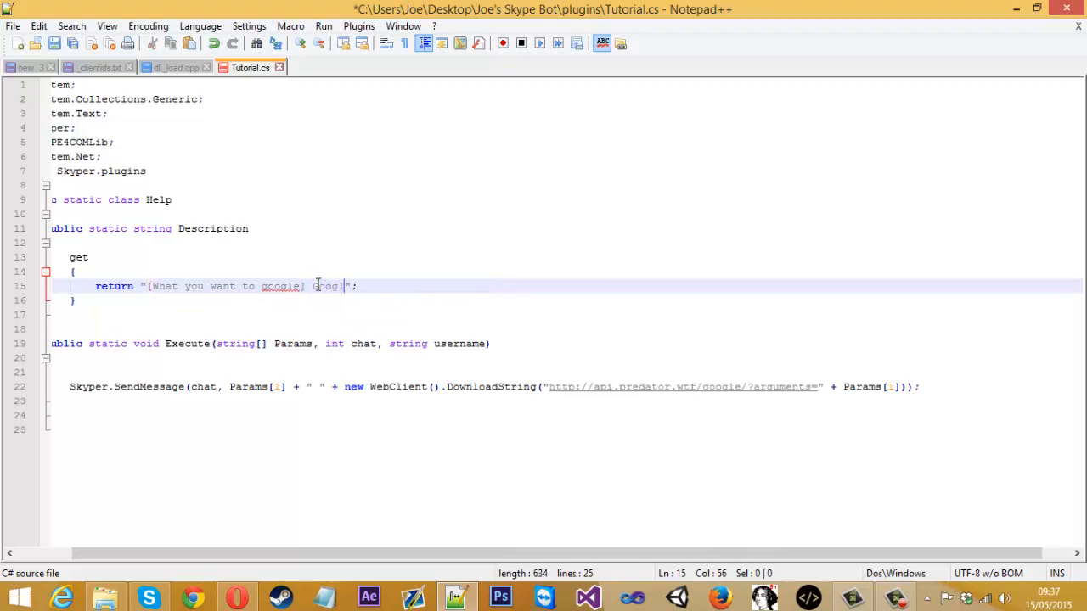
text(e's something.)
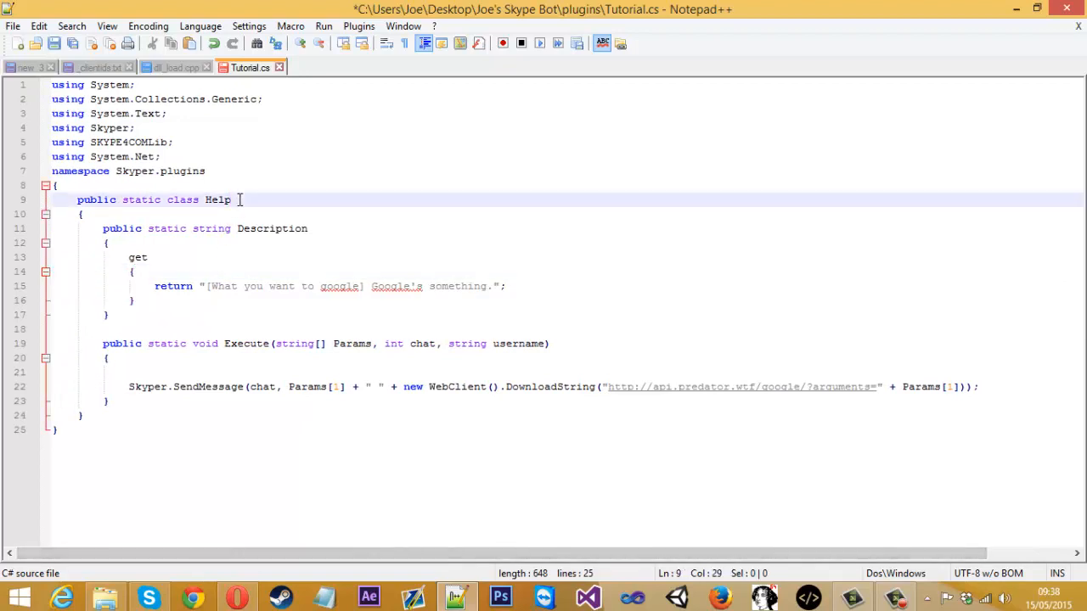
mouse_move(224, 200)
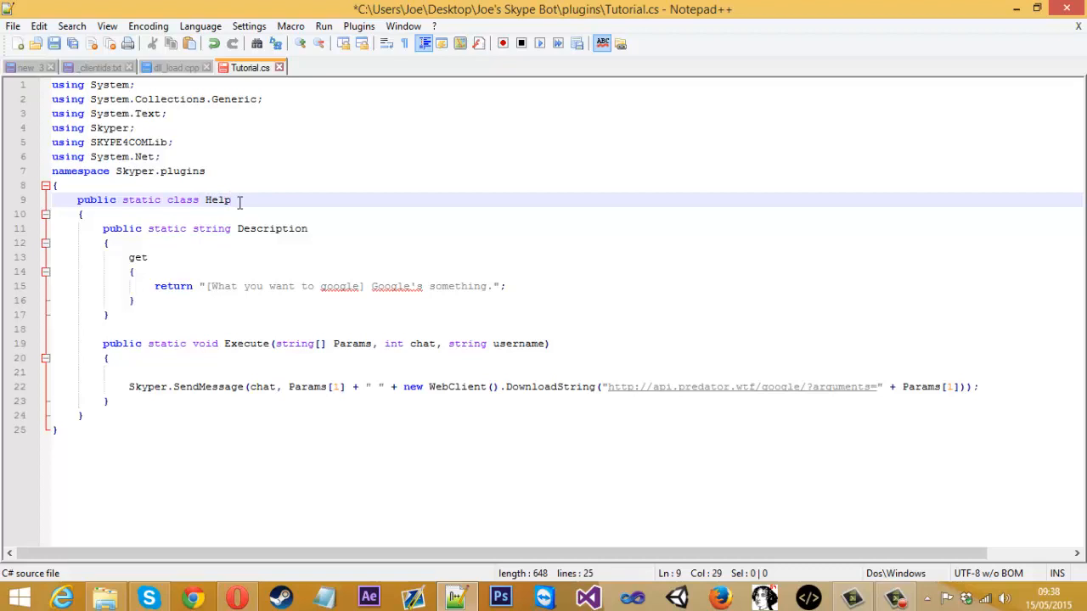
mouse_move(265, 194)
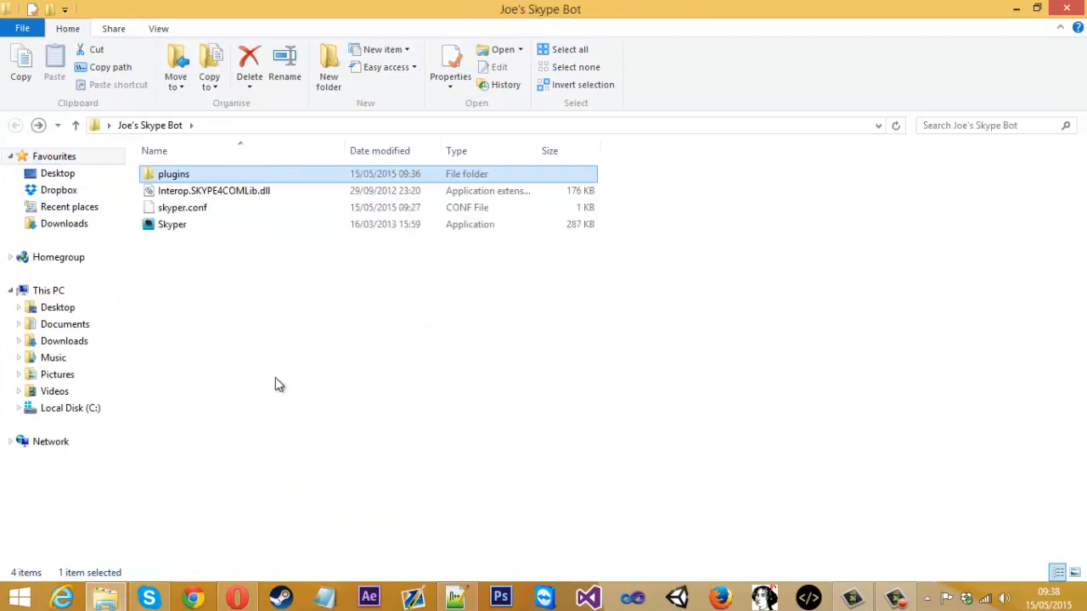
Launch Skyper from the Joe's Skype Bot folder
click(172, 224)
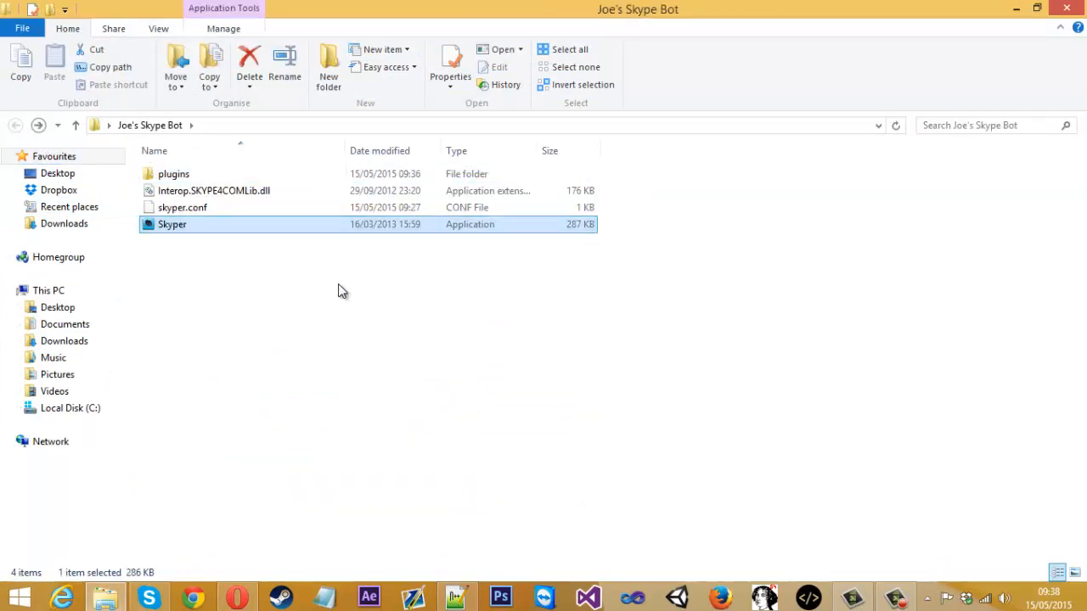
double_click(171, 224)
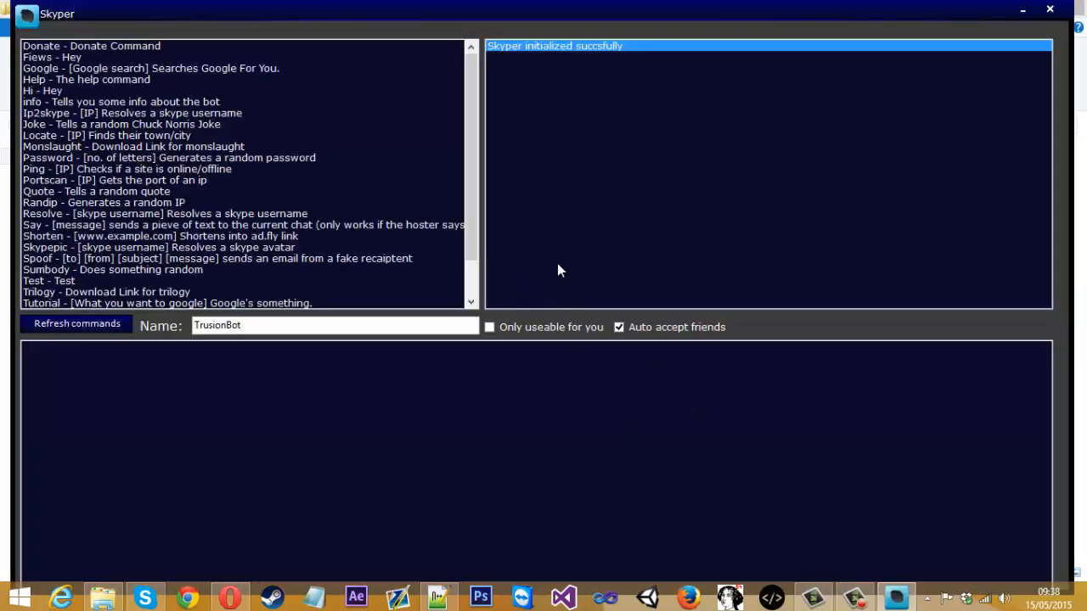
mouse_move(255, 423)
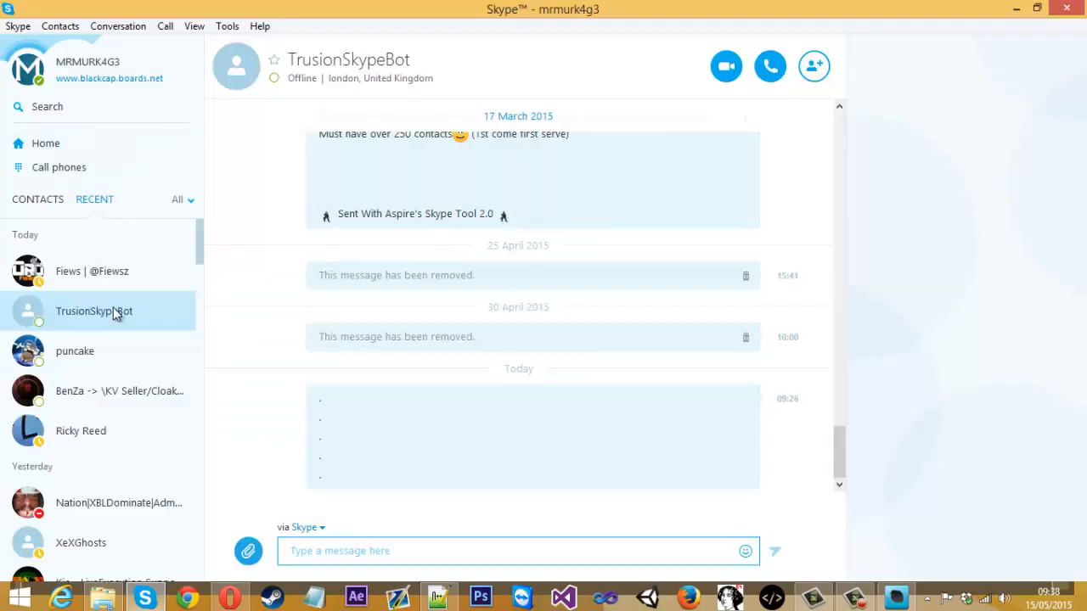
Open the bot's Skype chat, then switch to the browser
click(518, 550)
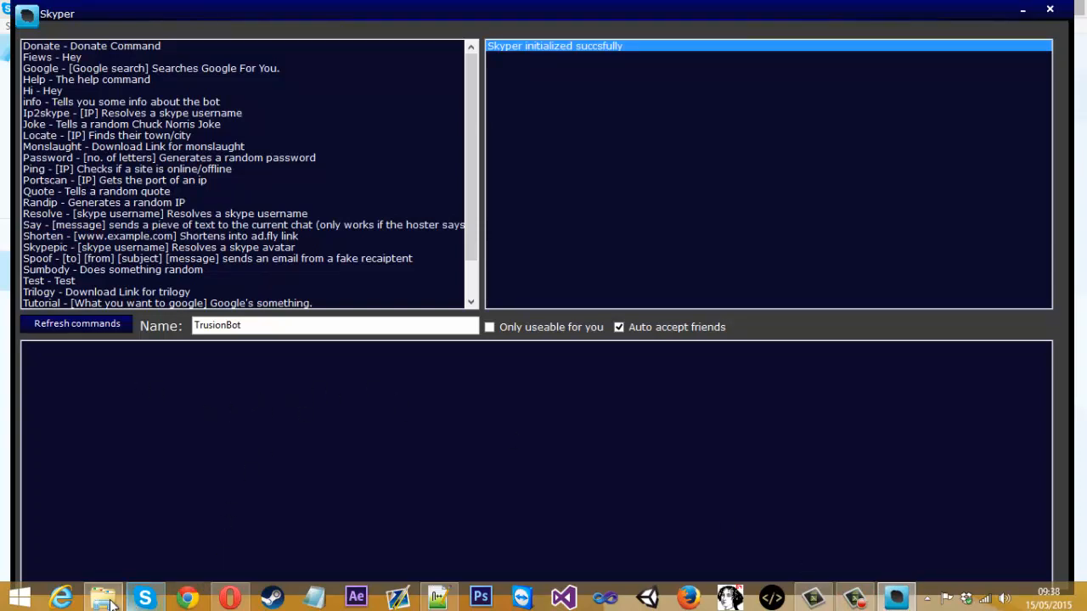
click(144, 597)
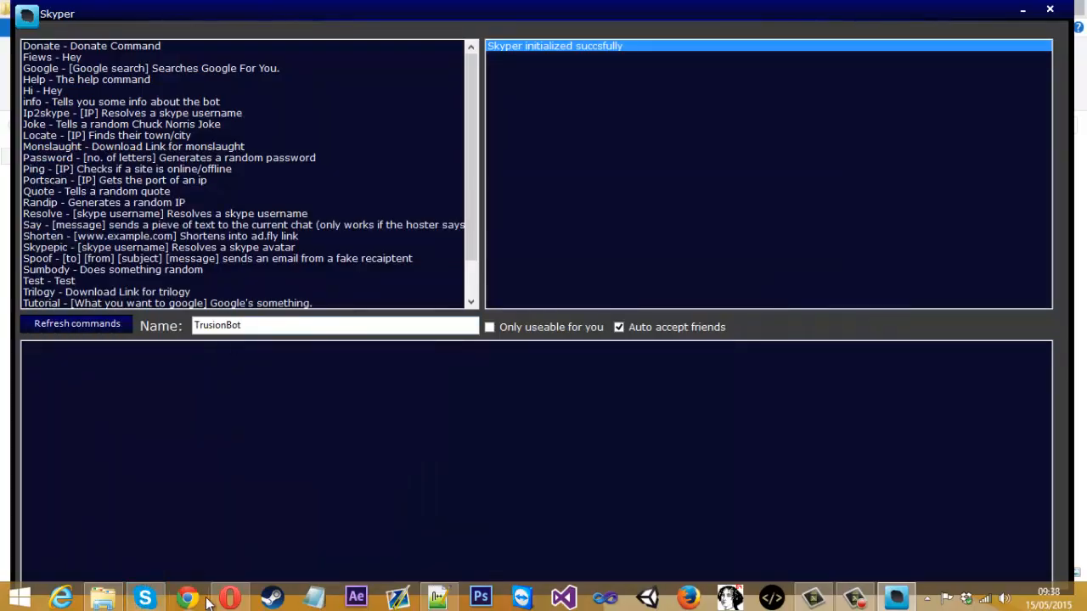
mouse_move(424, 586)
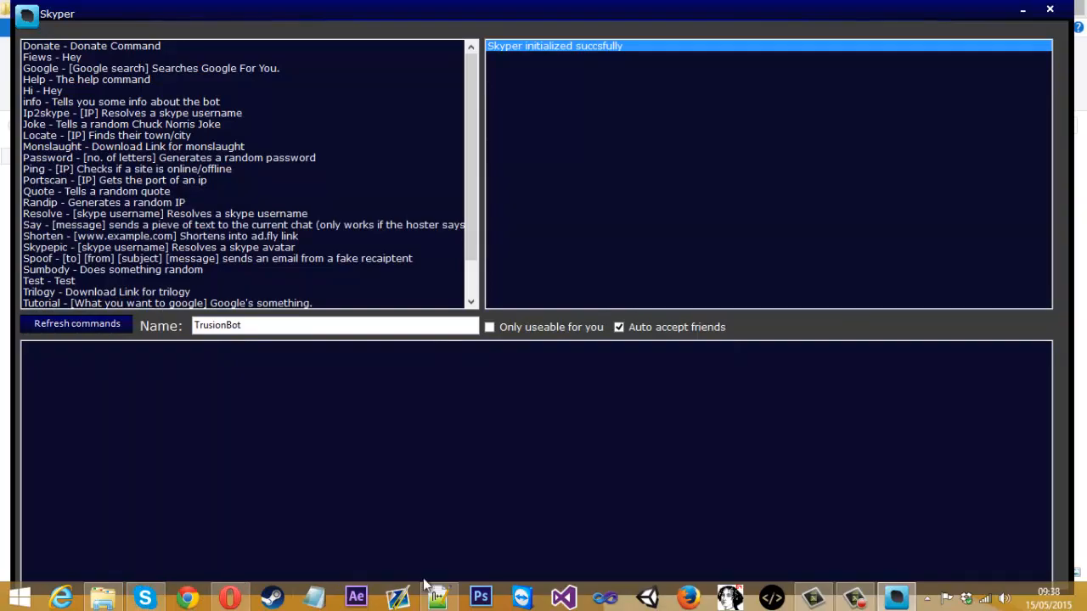
click(437, 597)
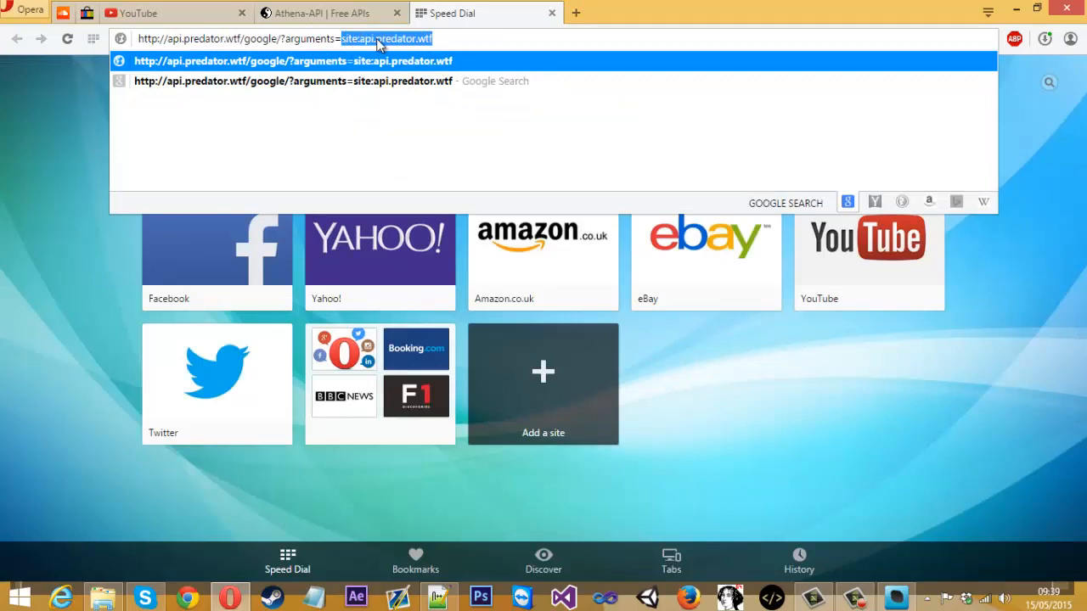
Query the api.predator.wtf Google API for 'test' and copy the returned link
text(test)
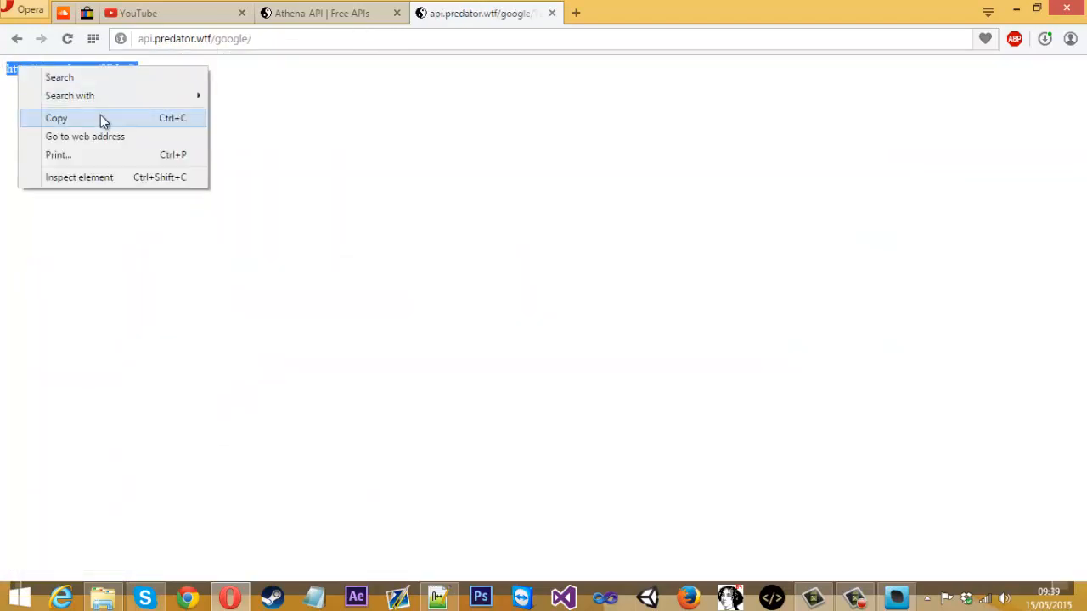
click(85, 135)
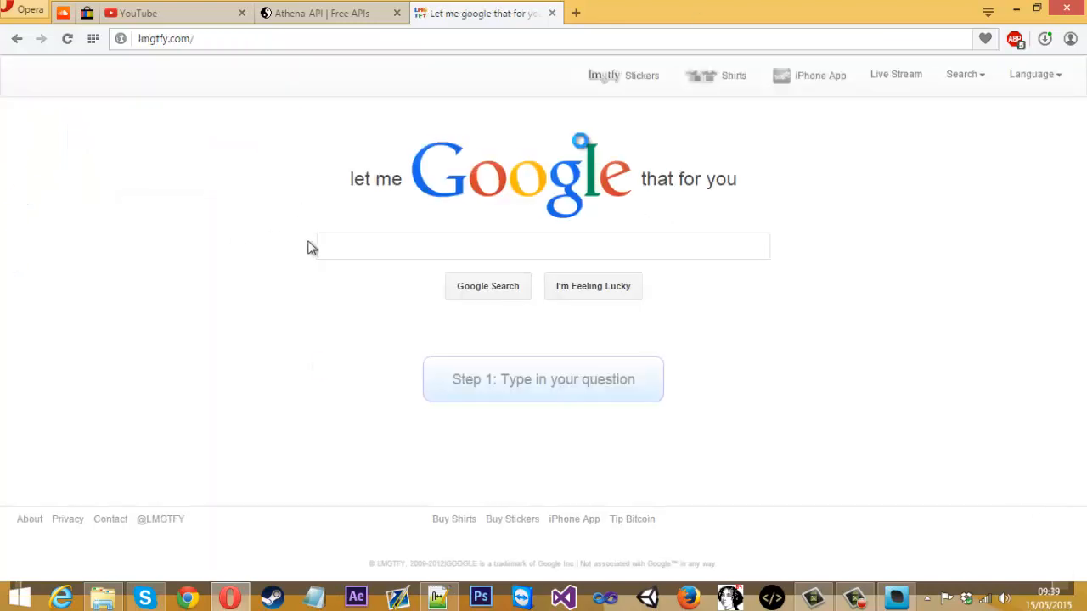
Open the copied LMGTFY link so it searches Google for 'test'
text(test)
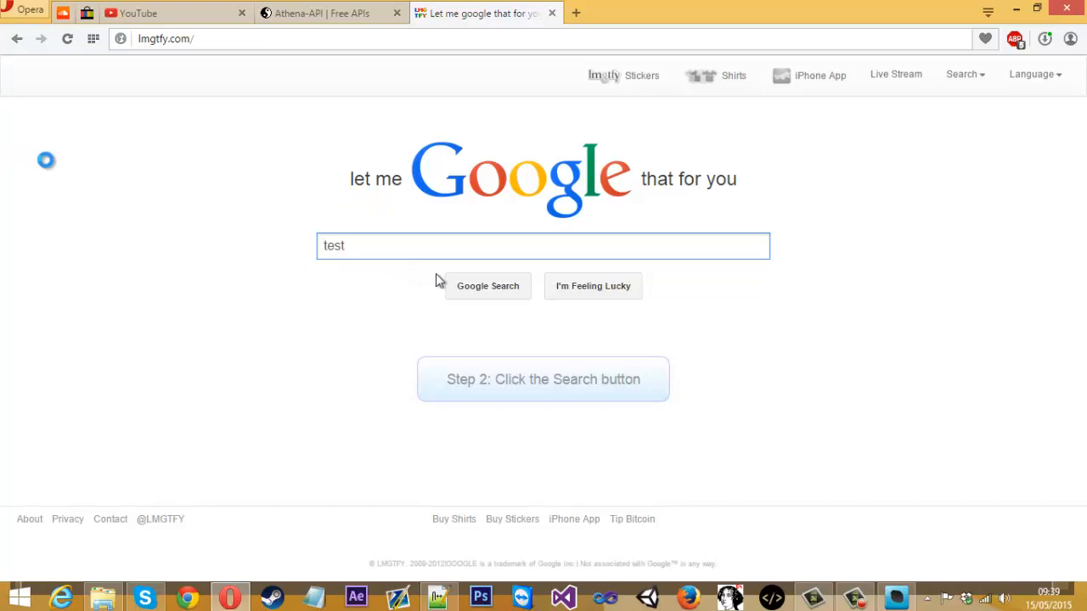
click(487, 286)
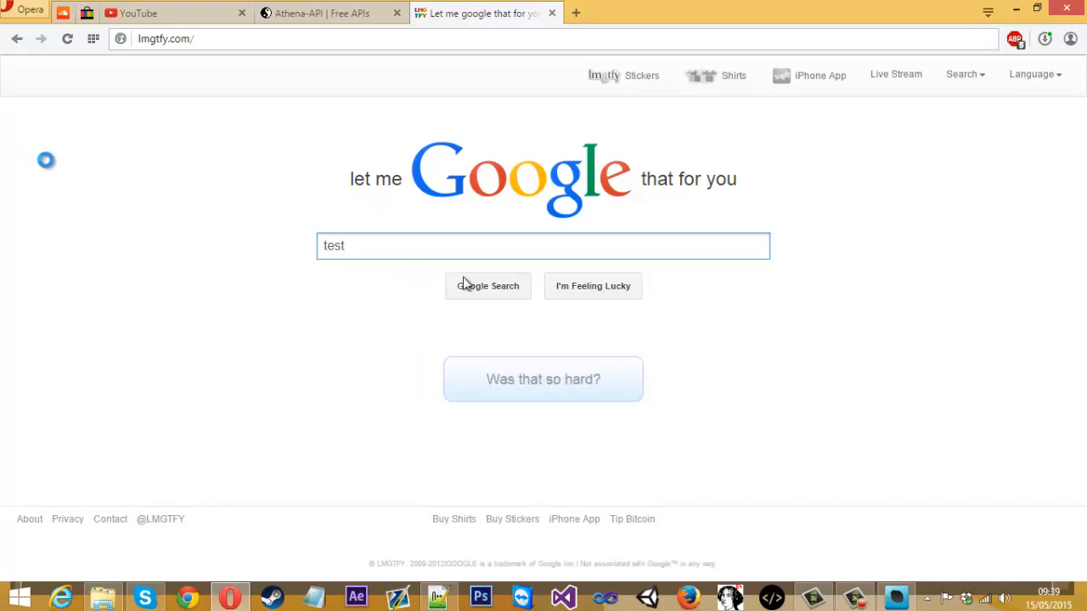
click(487, 286)
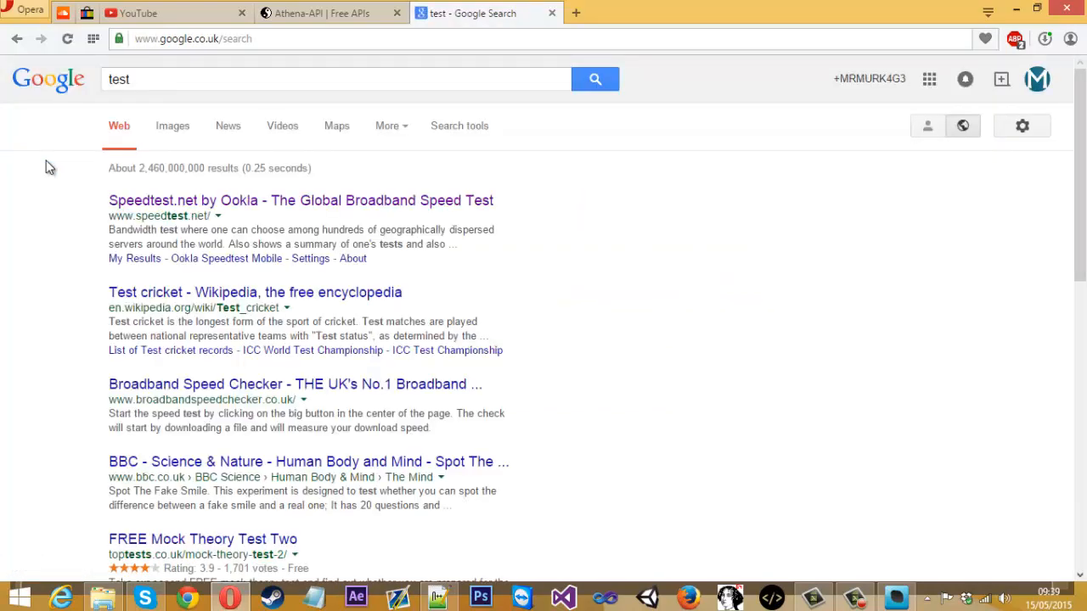
mouse_move(321, 182)
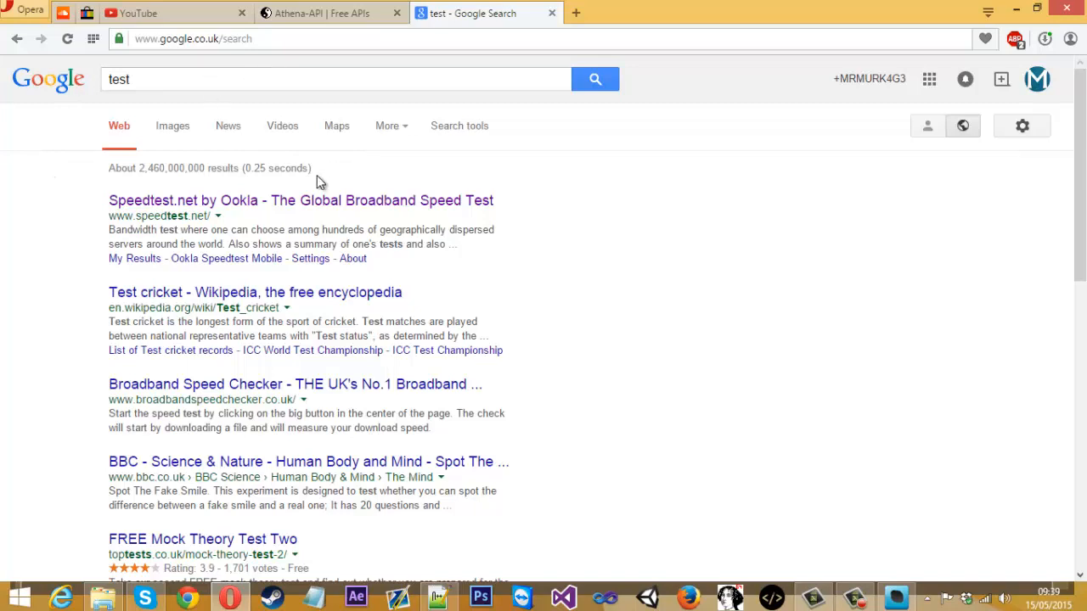
mouse_move(216, 67)
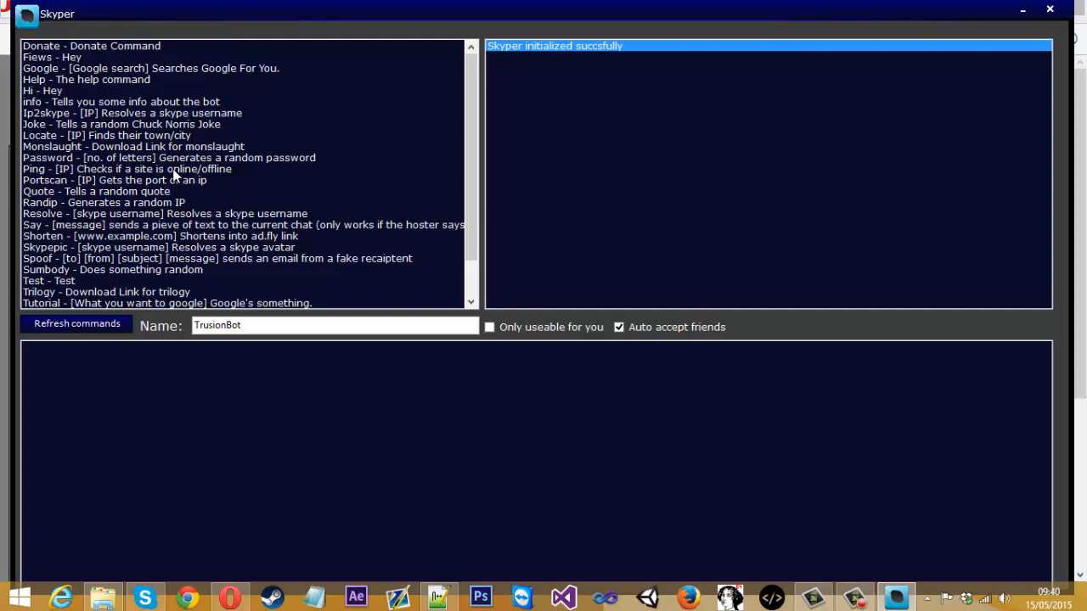
mouse_move(72, 300)
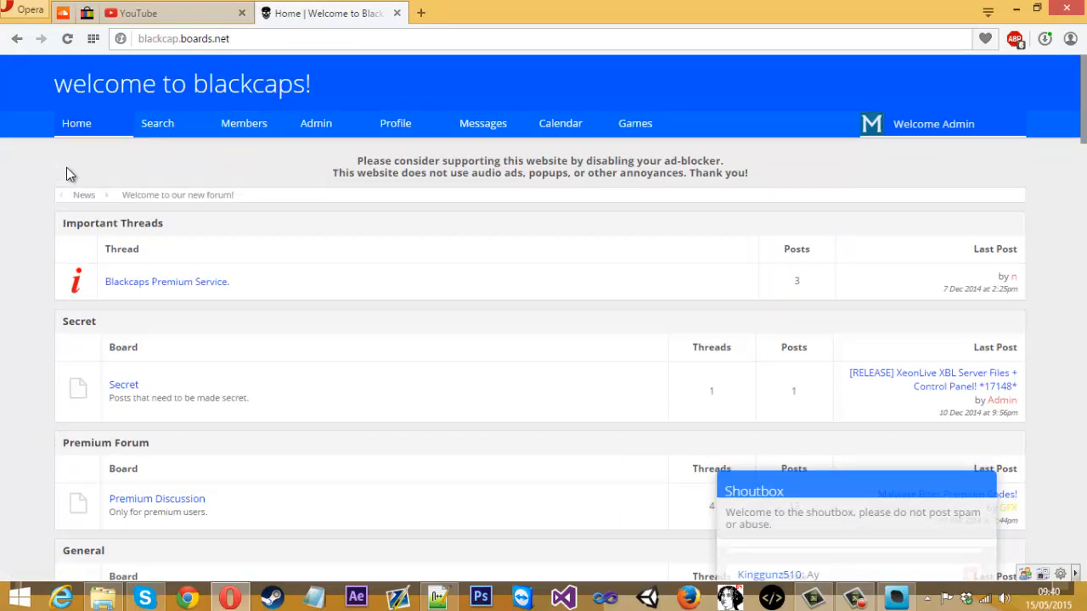
Scroll through the blackcap.boards.net forum home page's Secret, Premium Forum and General boards
scroll(down, 3)
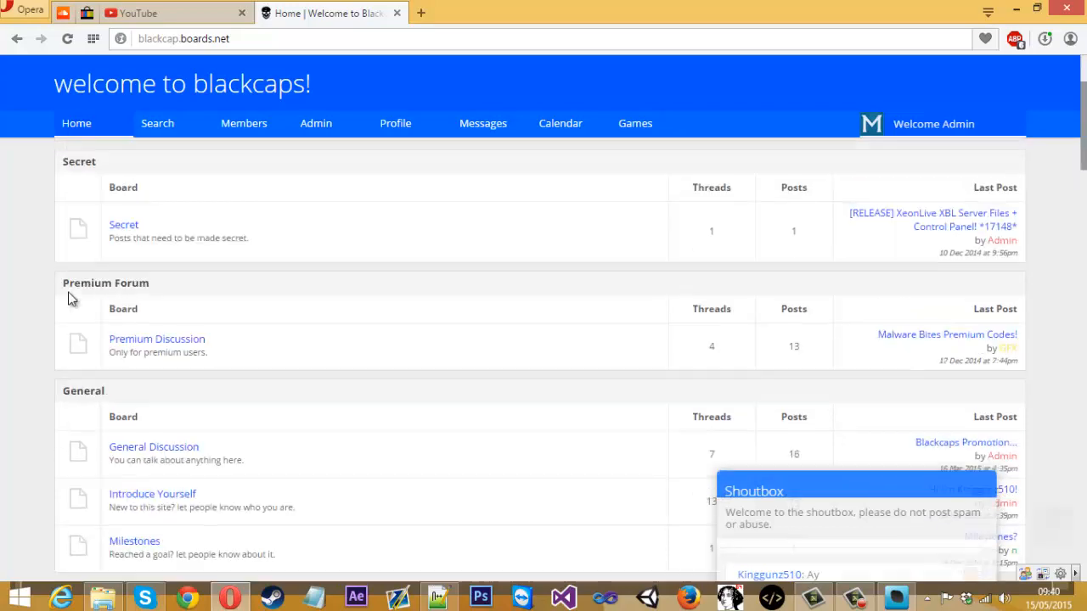
scroll(down, 3)
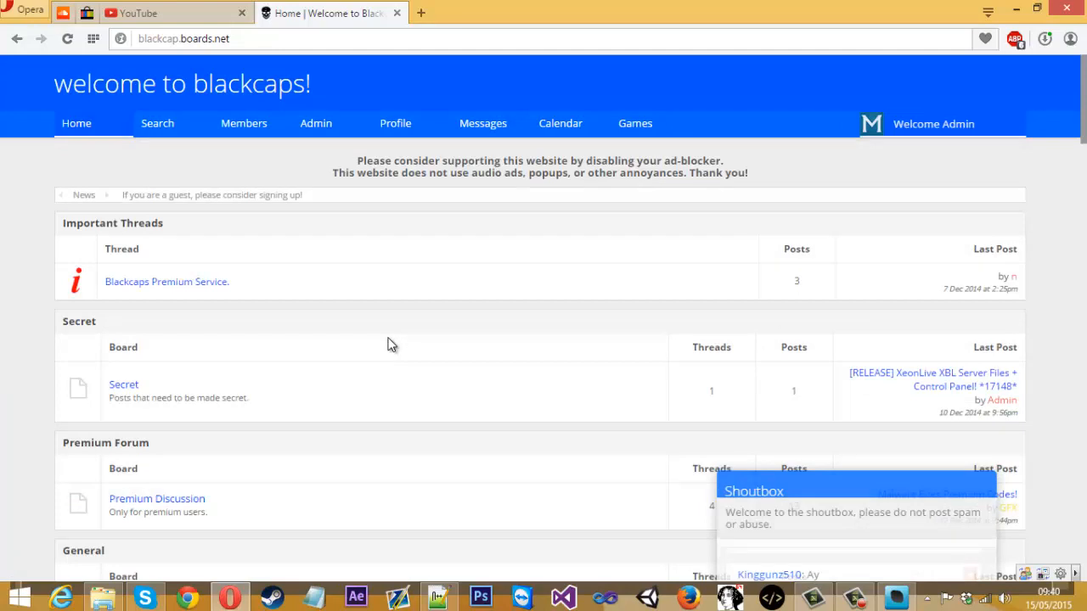
mouse_move(40, 221)
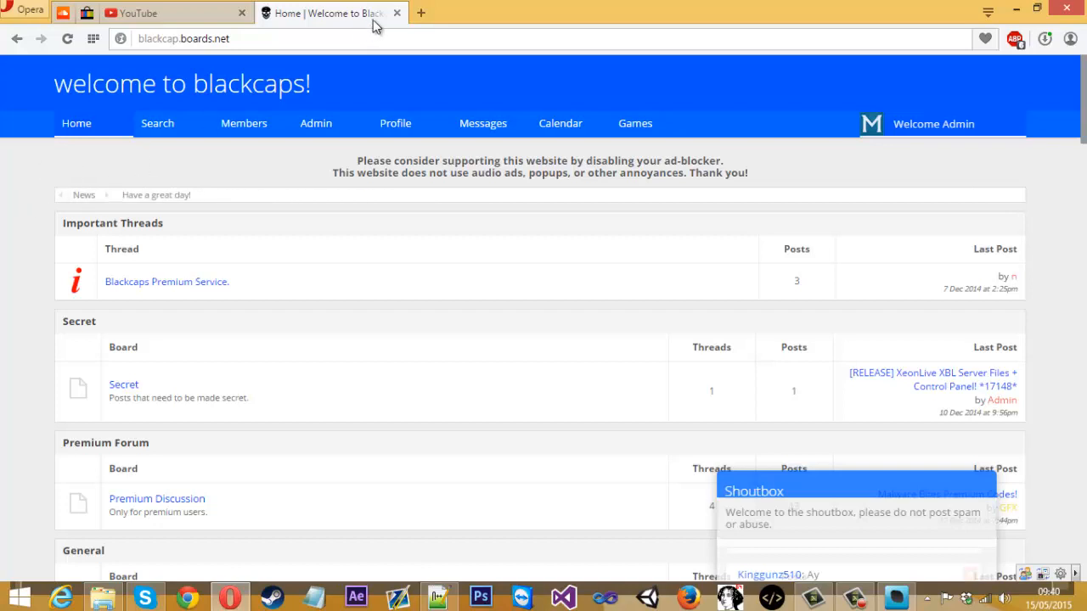
mouse_move(360, 83)
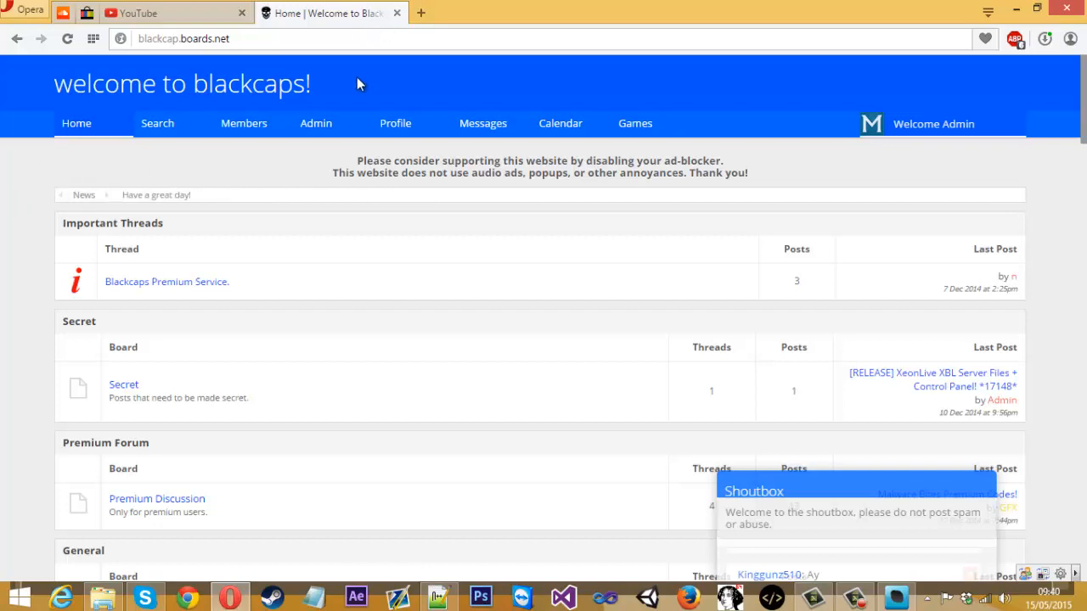
mouse_move(340, 215)
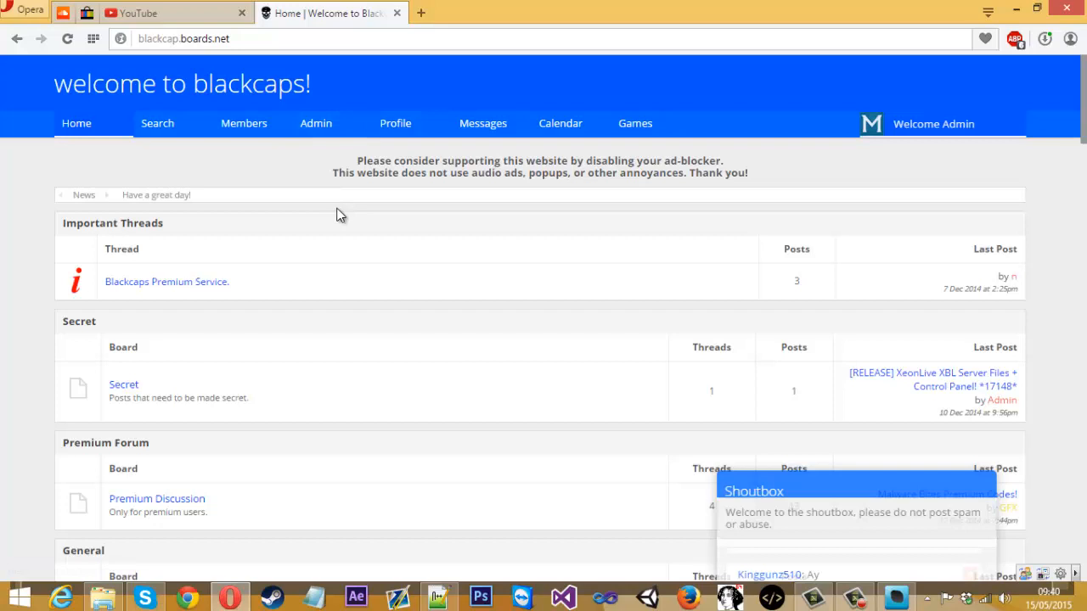